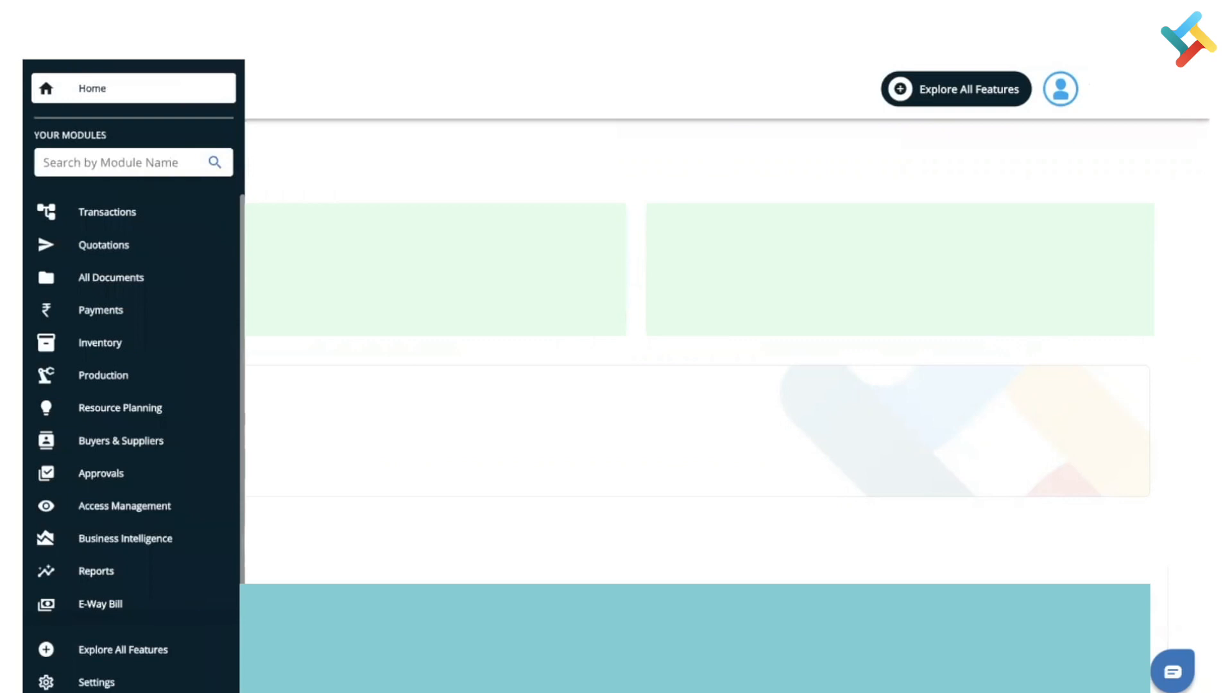
- Go to the Quotations module showing the list of sent sales quotations
click(103, 244)
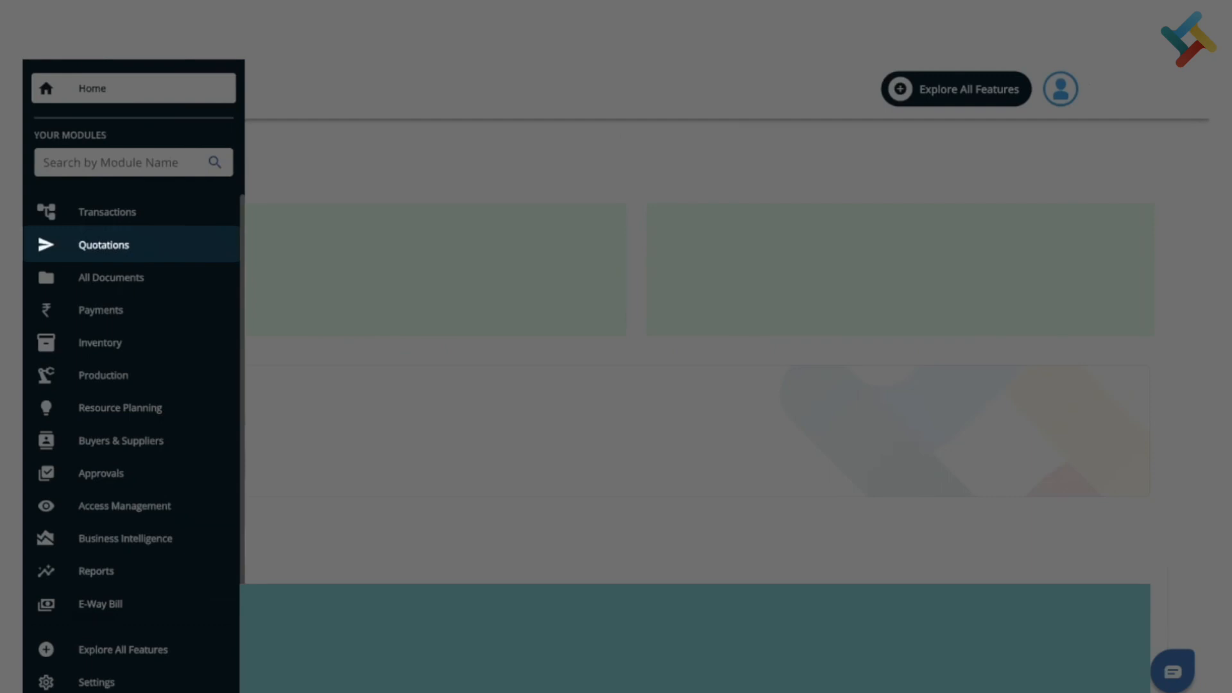
click(102, 244)
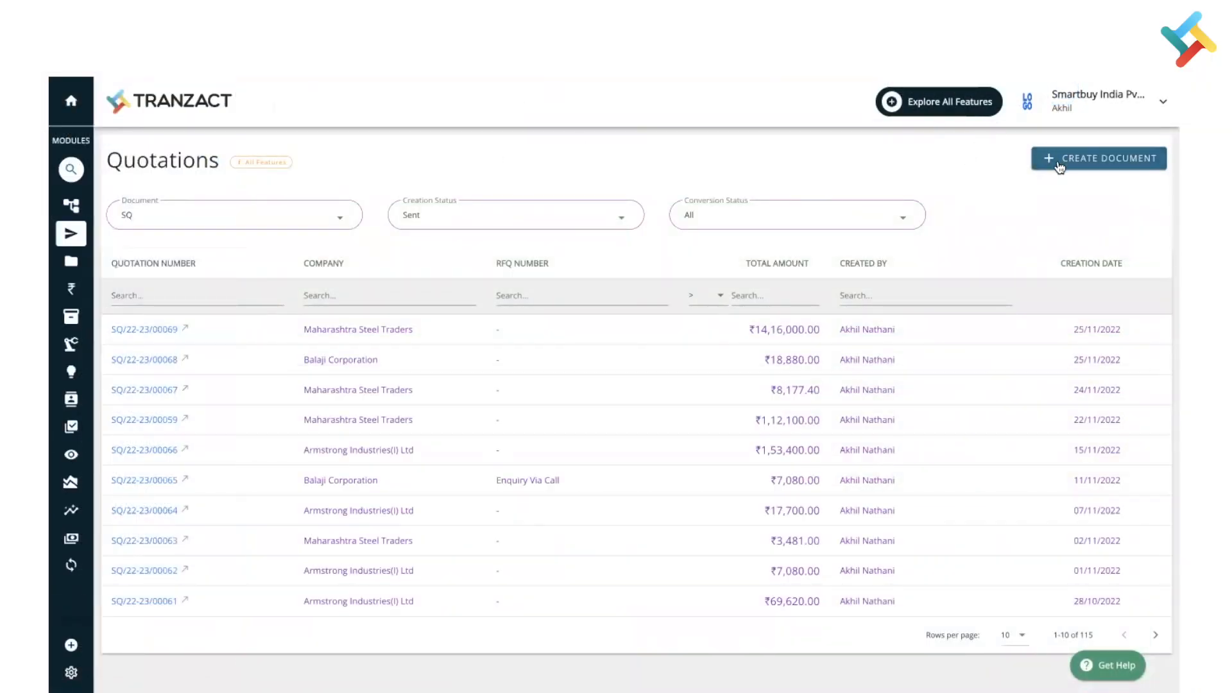
- Create a new Sales Quotation document, pre-filled for buyer Balaji Corporation
click(1099, 159)
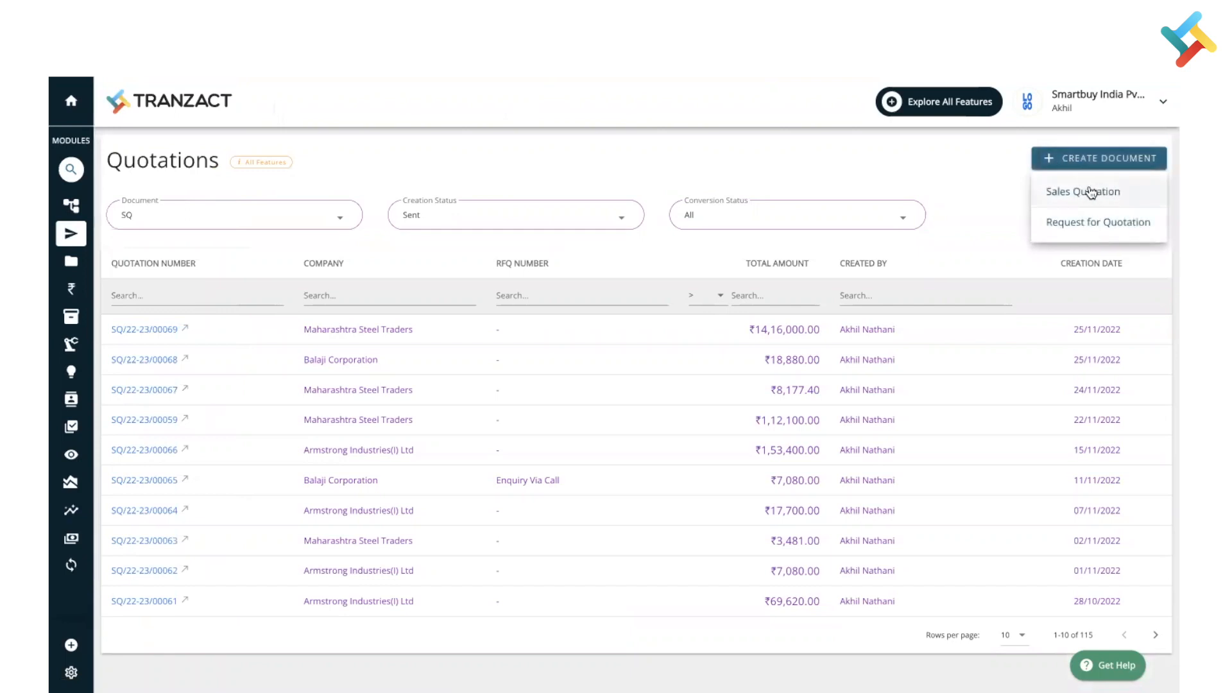
click(1083, 193)
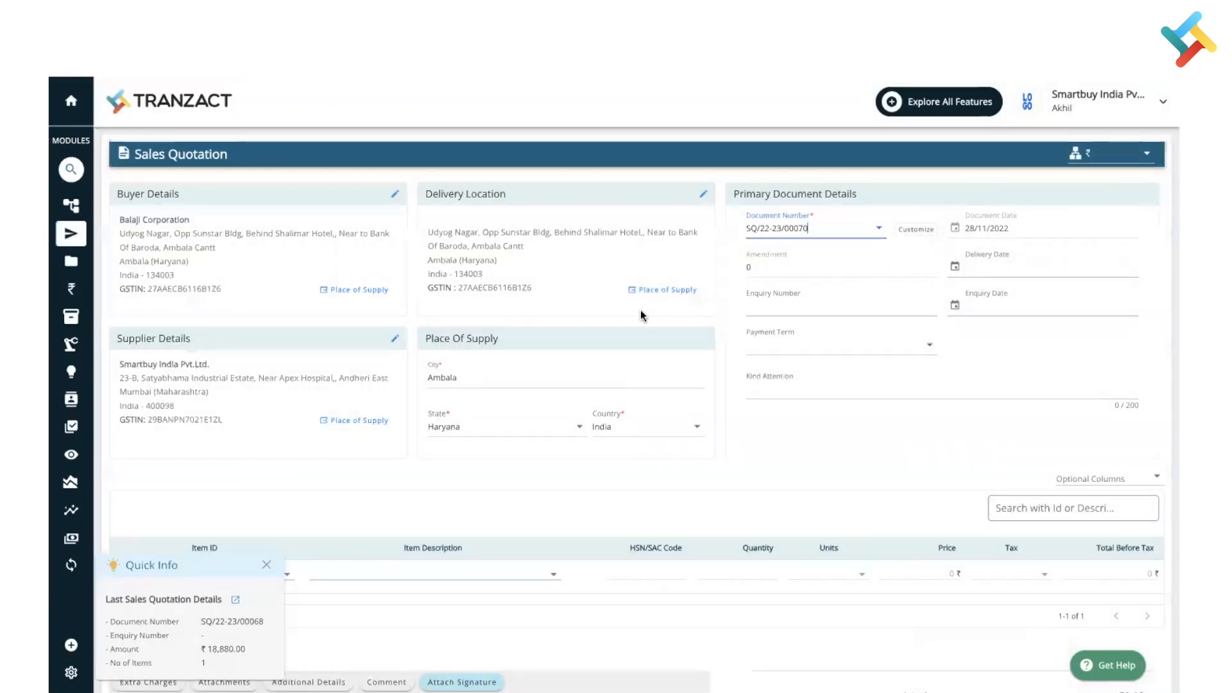
click(267, 565)
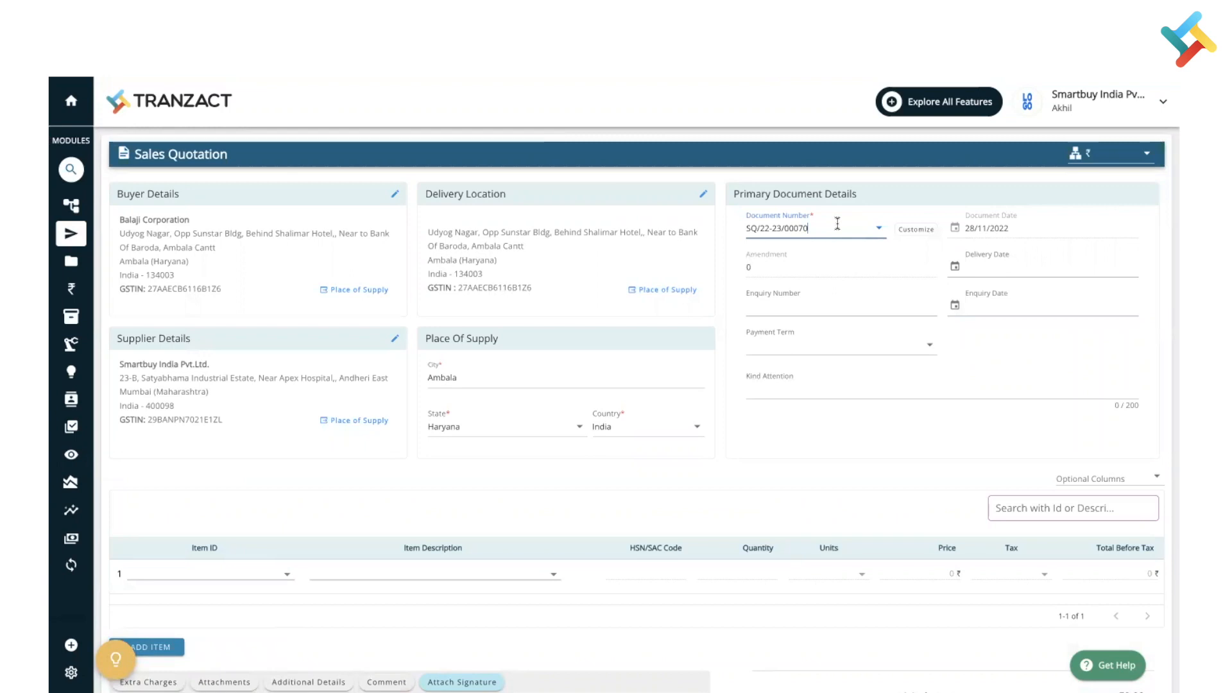
mouse_move(813, 249)
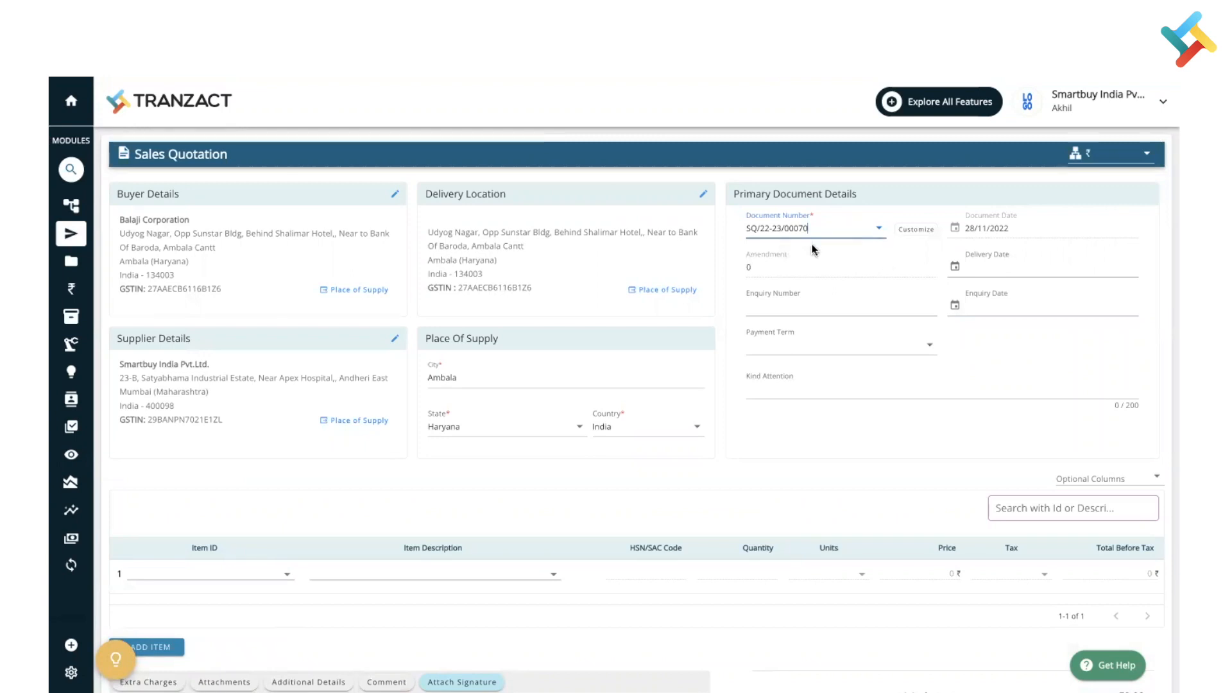
mouse_move(852, 230)
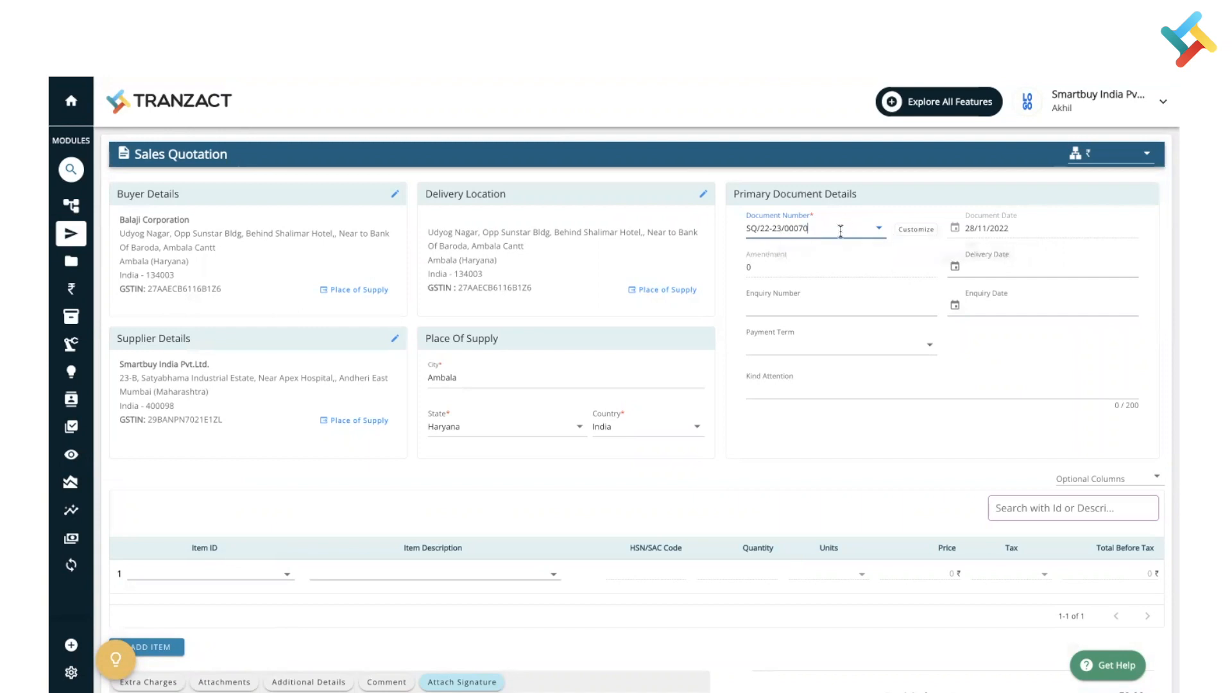
mouse_move(904, 249)
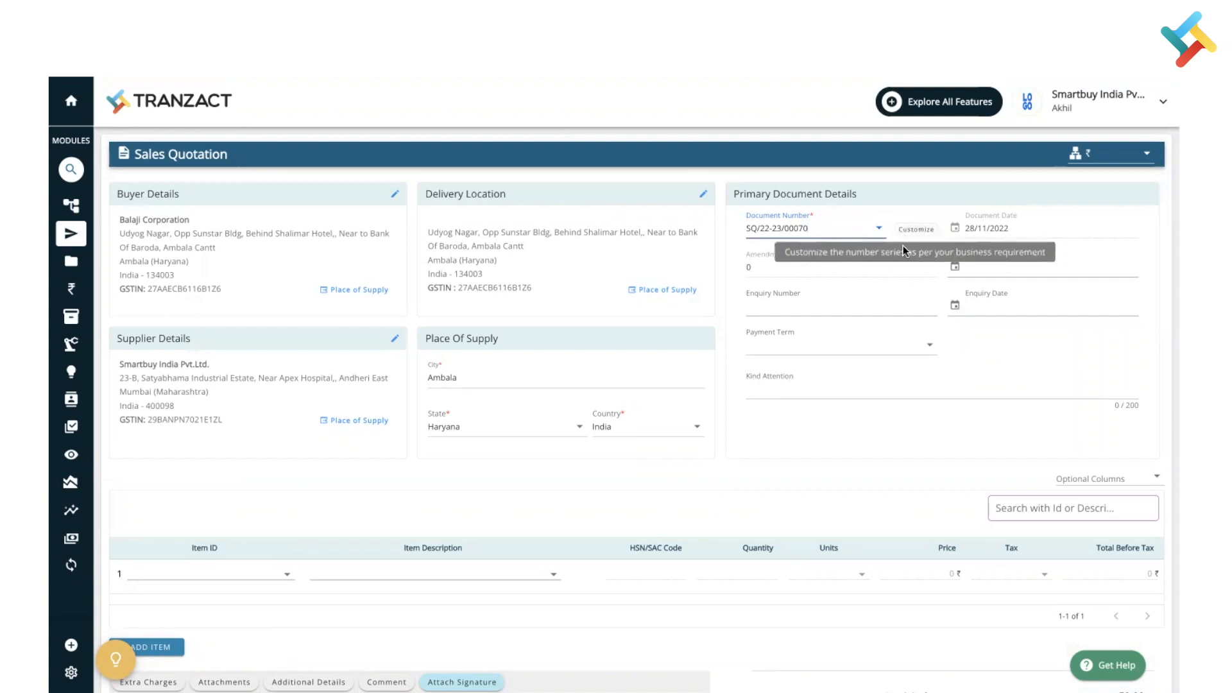
click(811, 229)
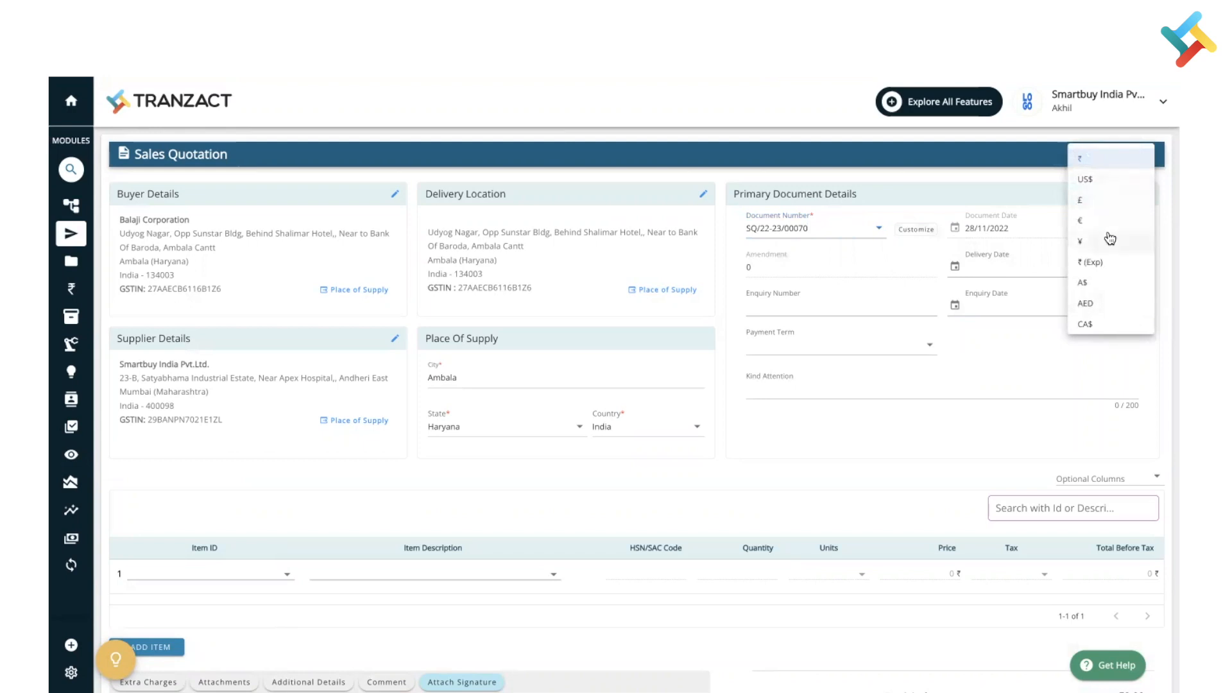
mouse_move(987, 180)
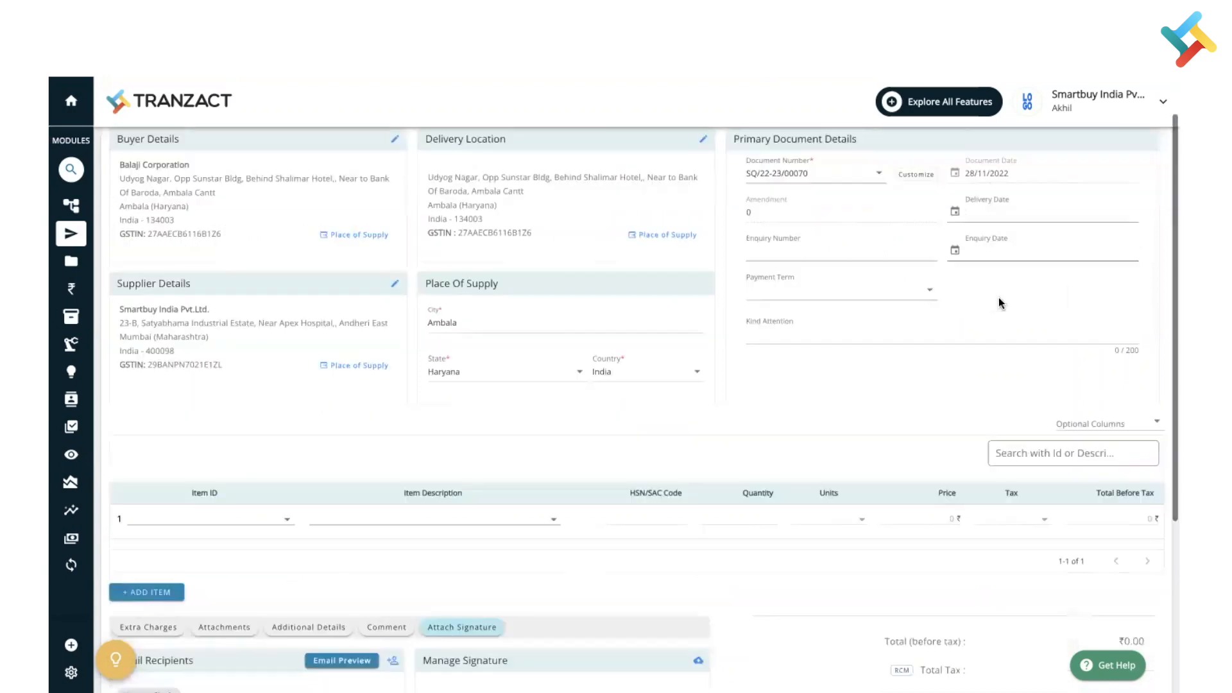
- Set the enquiry number to Enquiry Via Call and the enquiry date to 28/11/2022
scroll(down, 3)
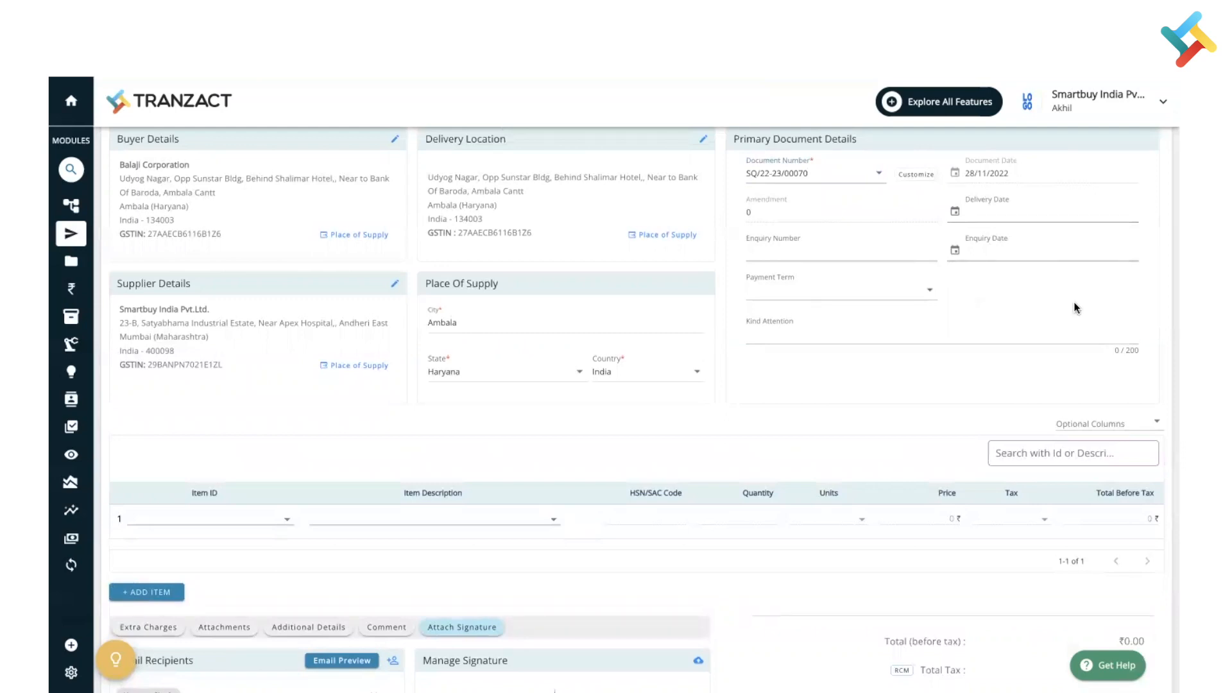
mouse_move(840, 270)
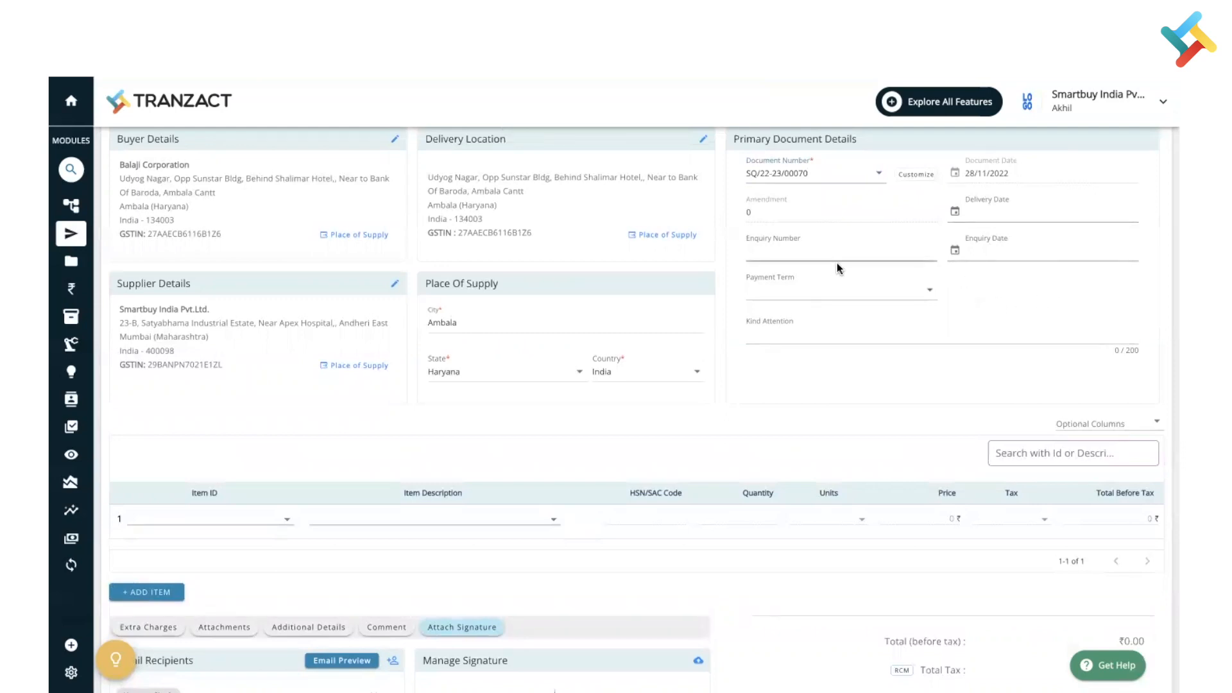
click(839, 252)
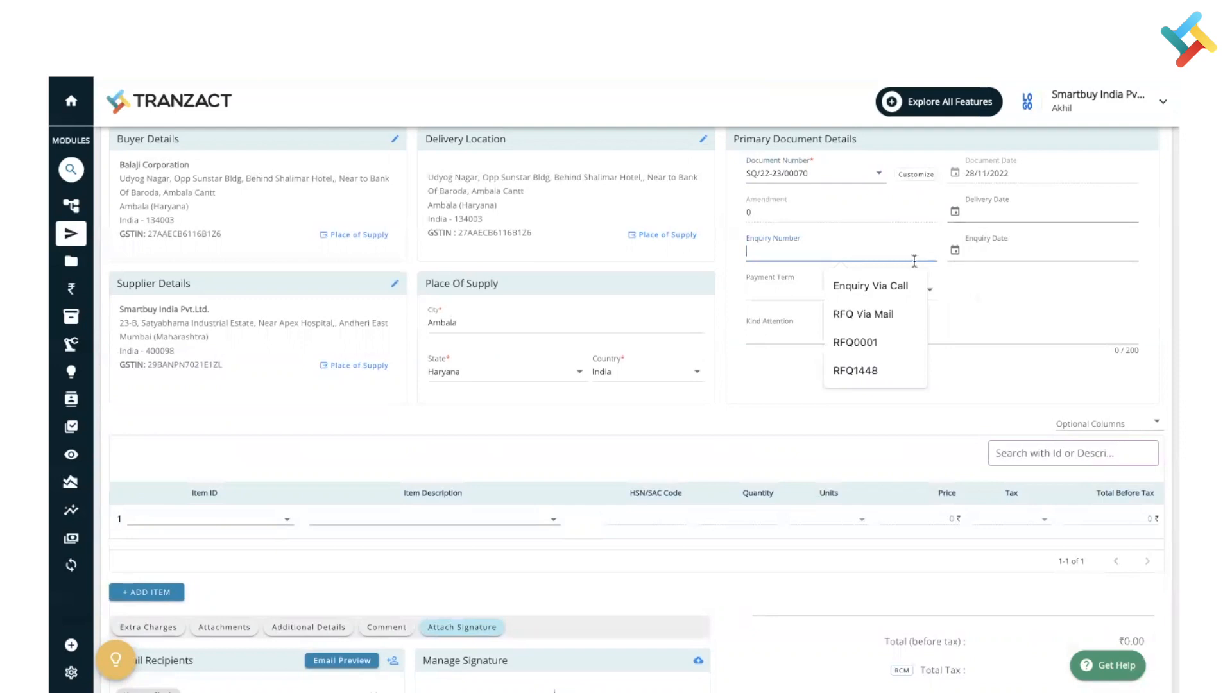
click(870, 285)
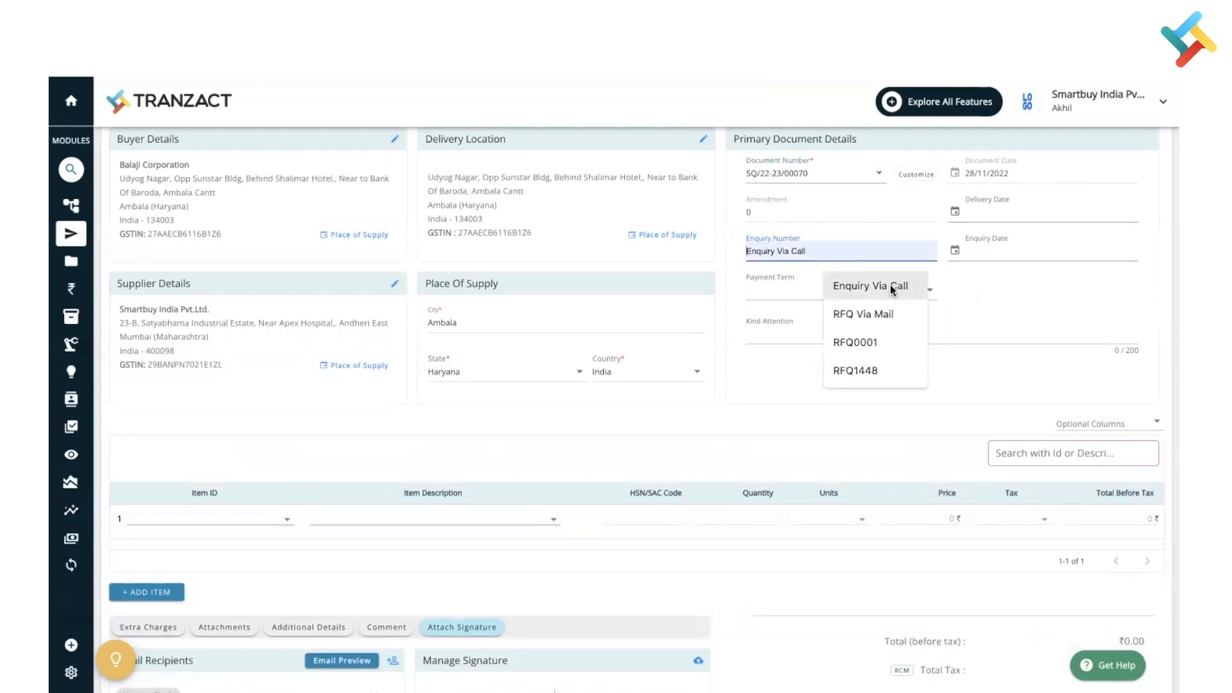
click(954, 249)
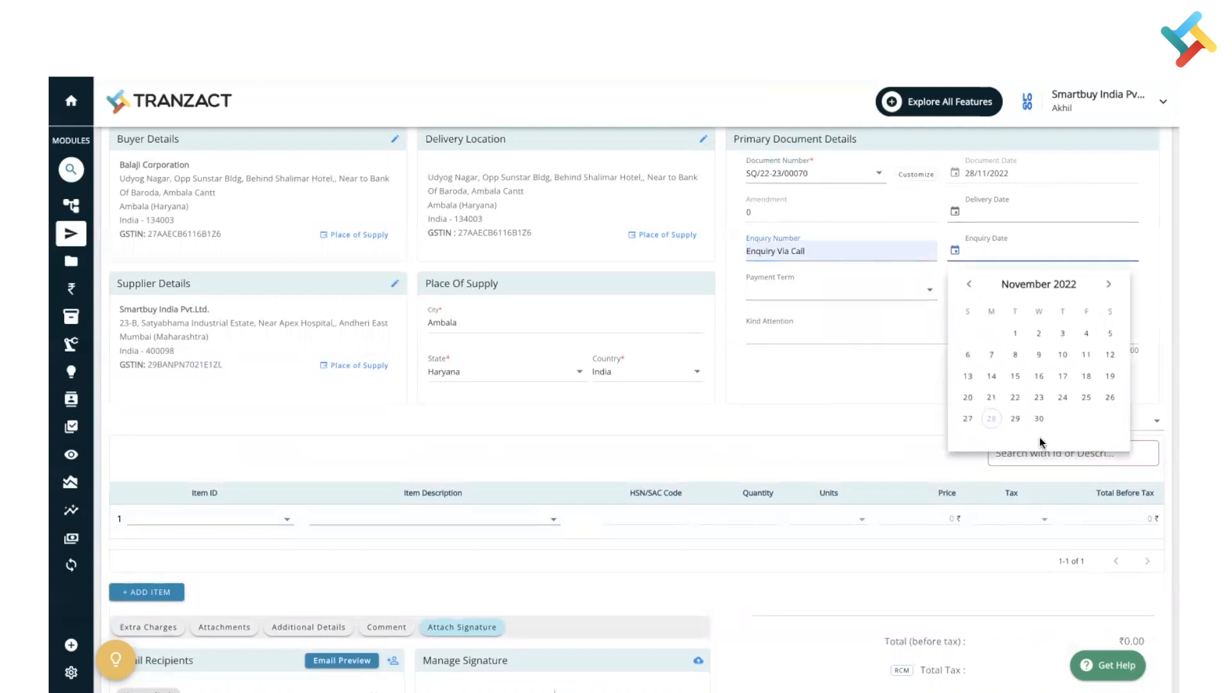
click(991, 418)
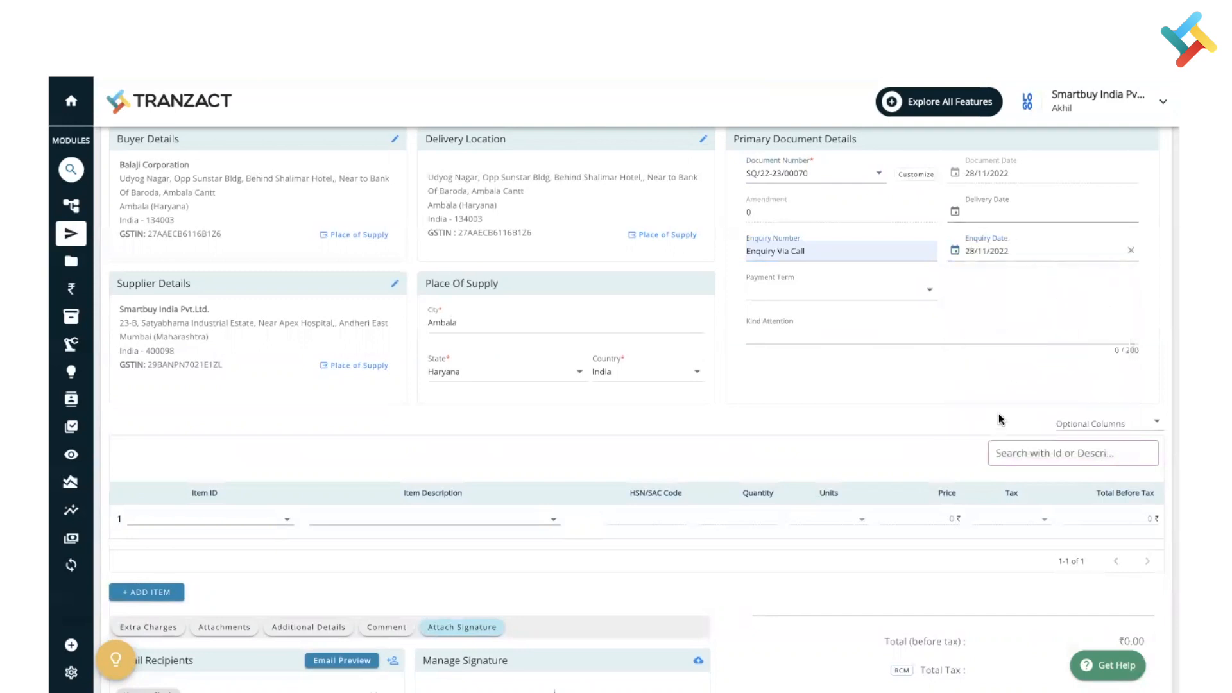
scroll(down, 3)
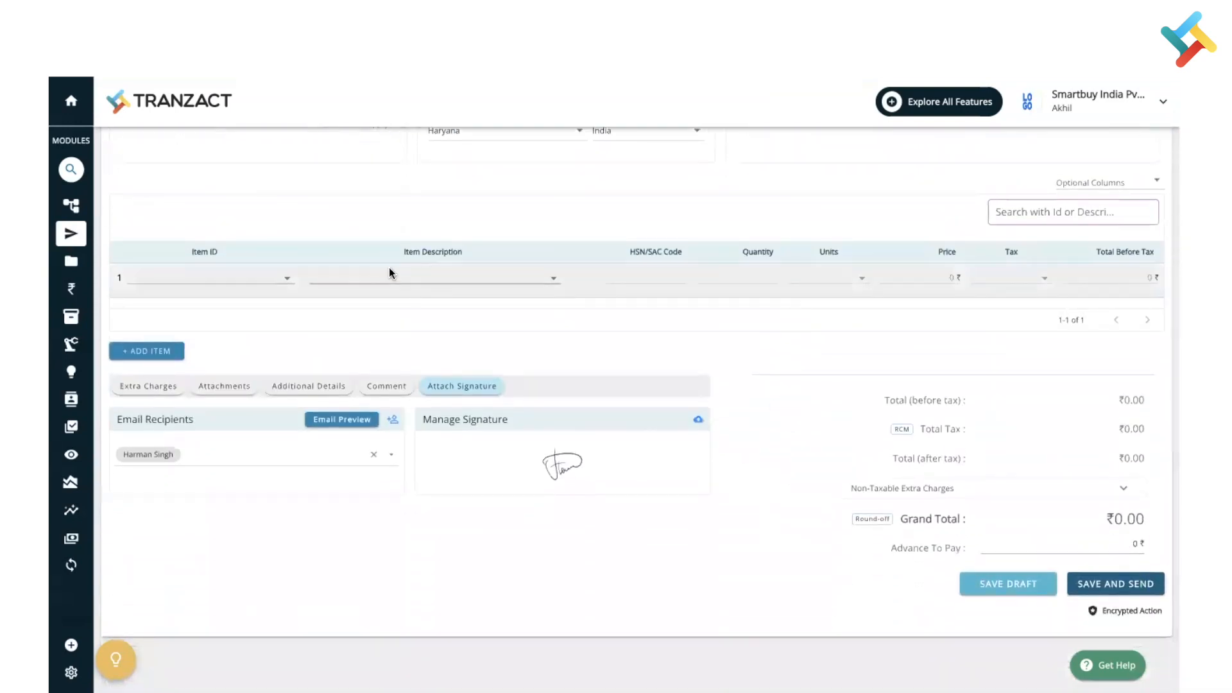
- Add line items Gasket quantity 10 and Butterfly Valve quantity 20, totalling ₹33,040
click(431, 277)
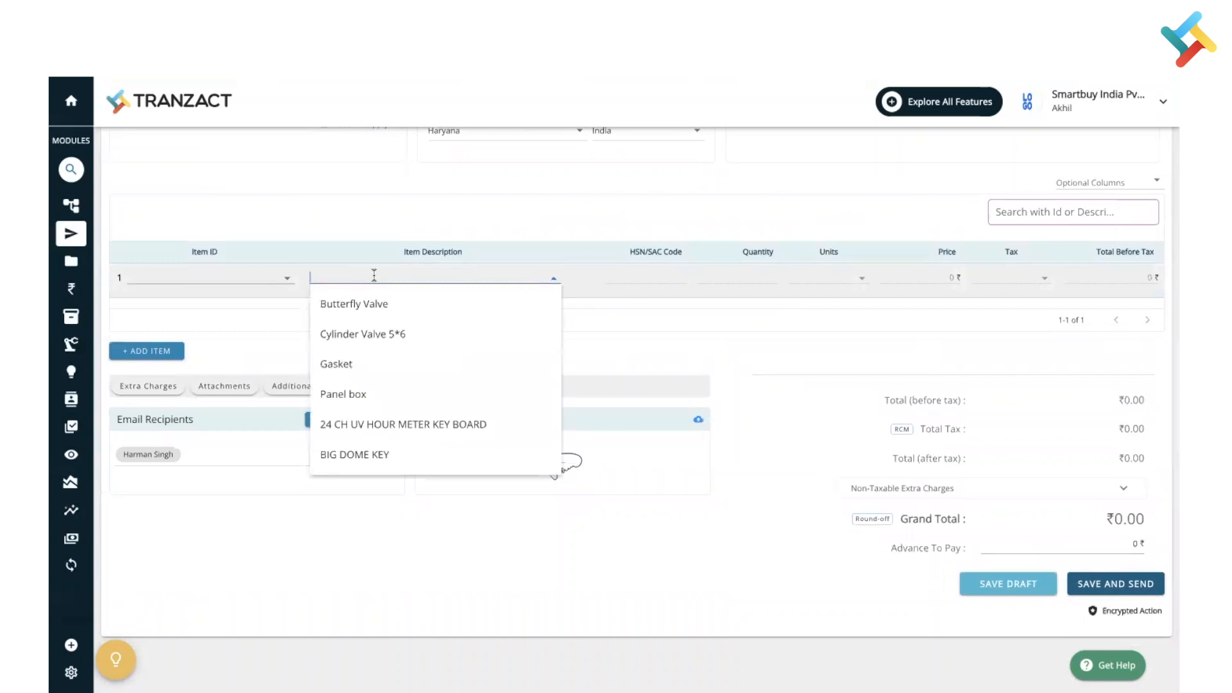
mouse_move(373, 367)
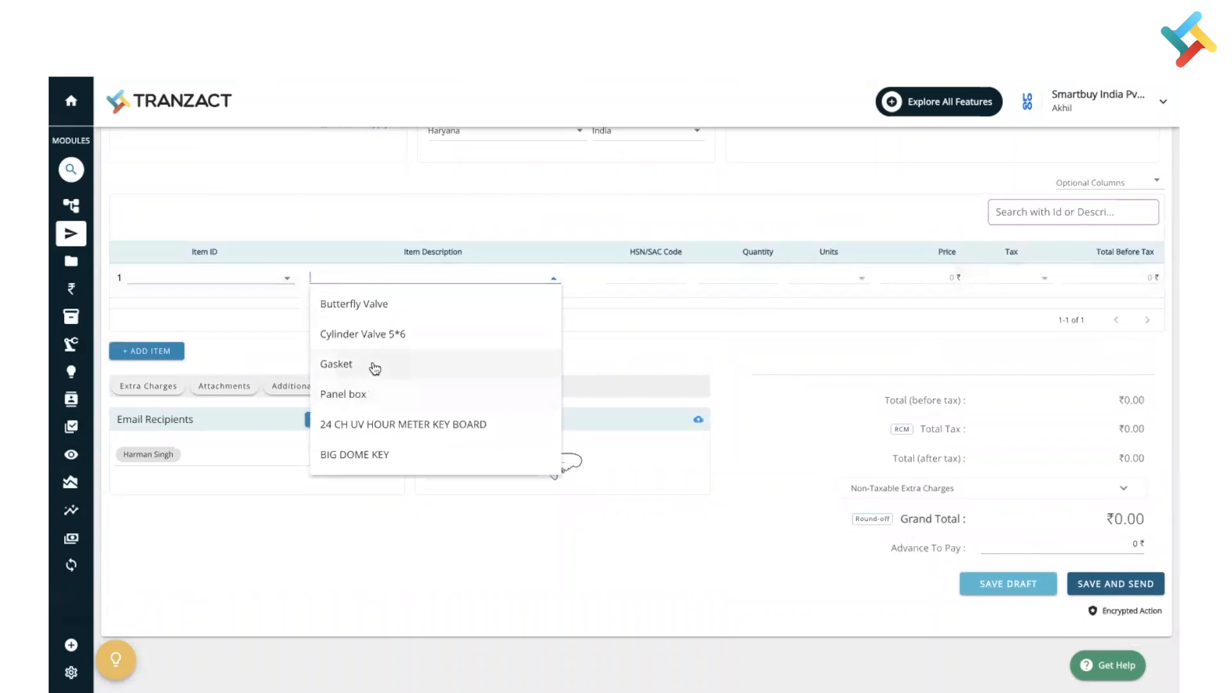
click(336, 364)
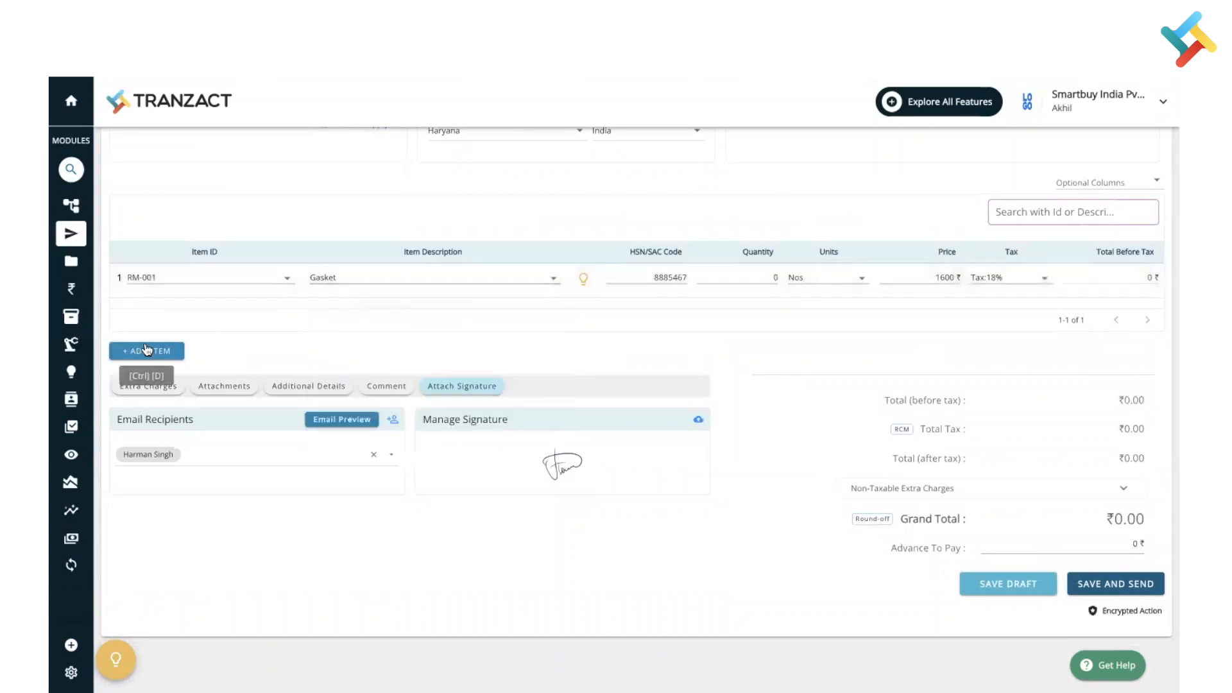
click(147, 351)
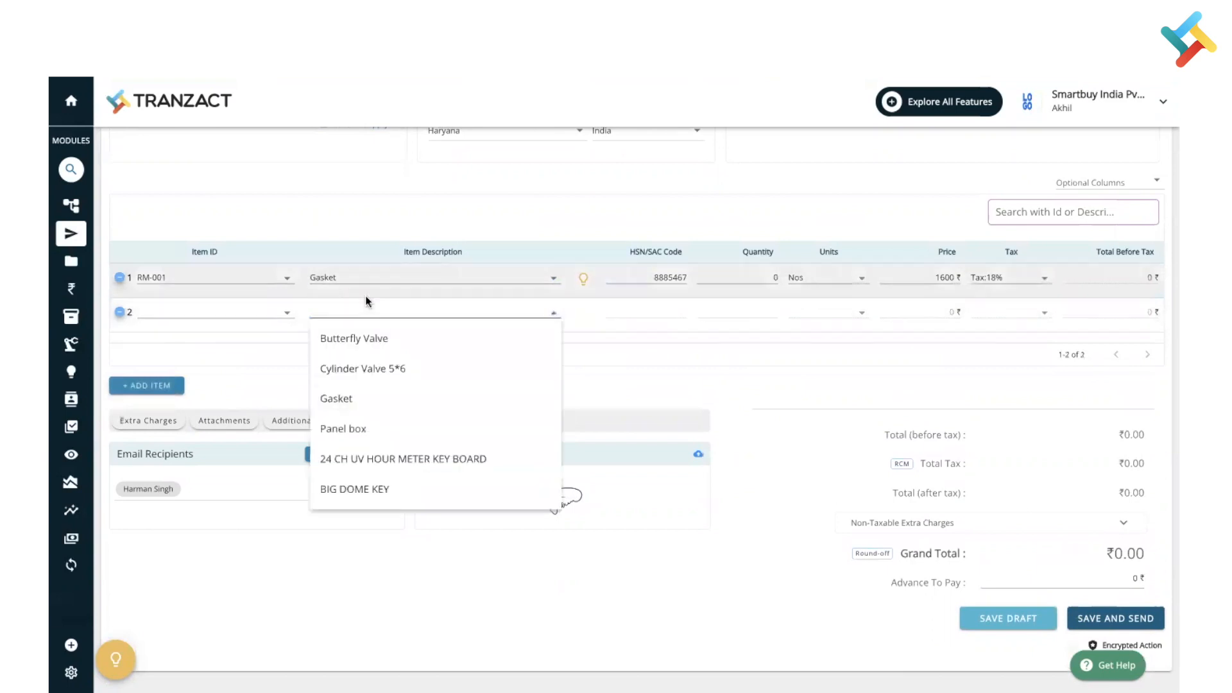
click(354, 339)
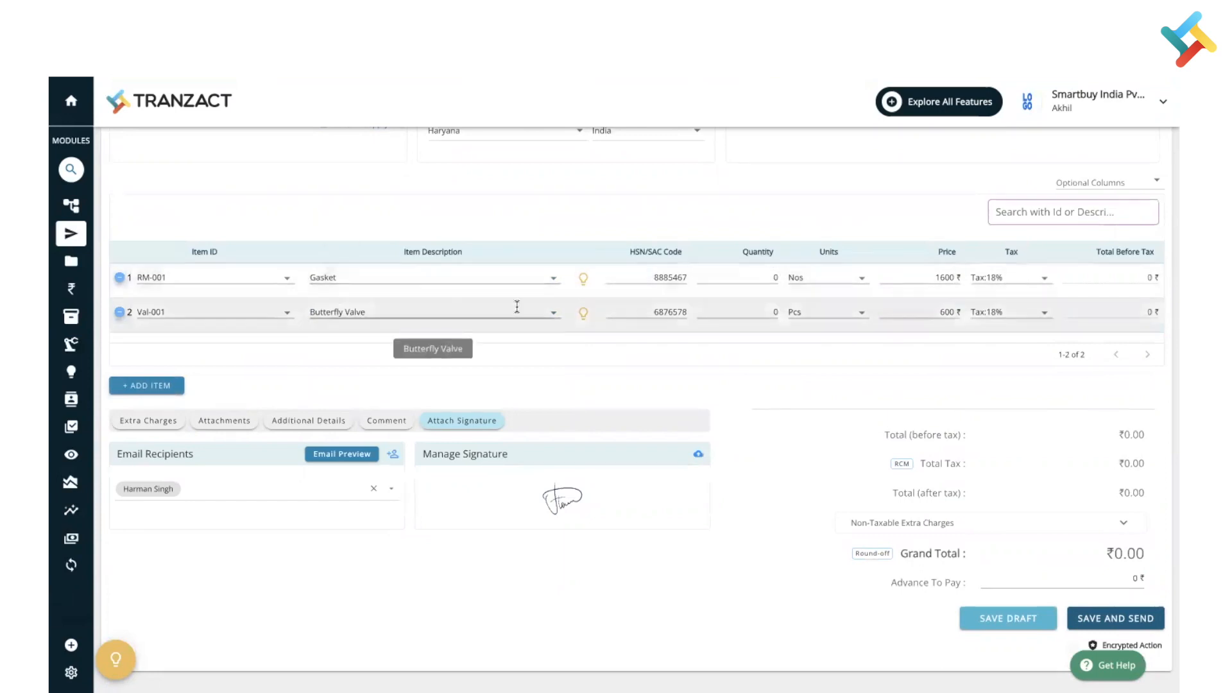
mouse_move(803, 301)
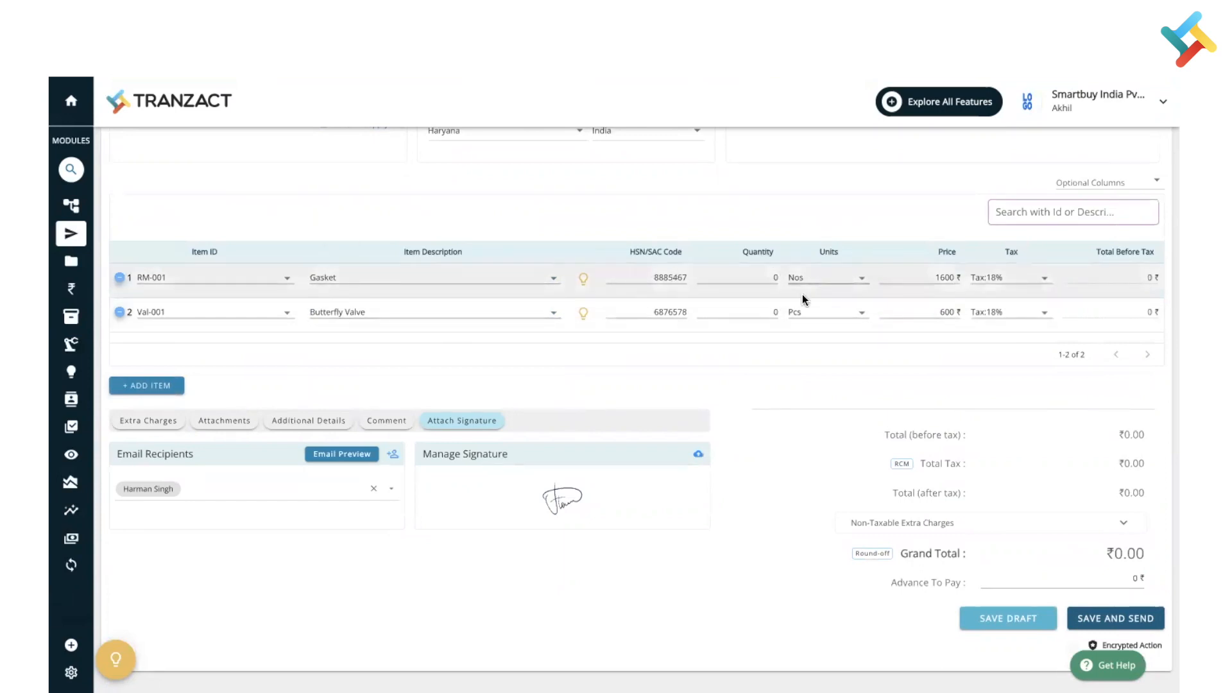
text(10)
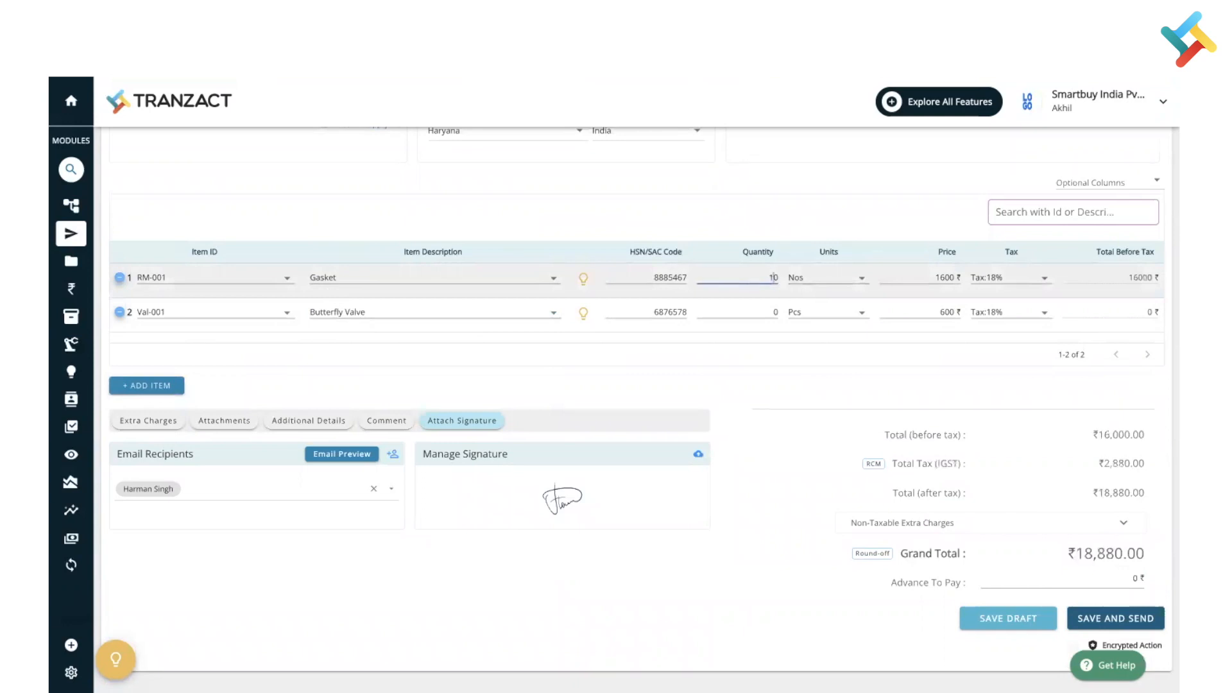
text(20)
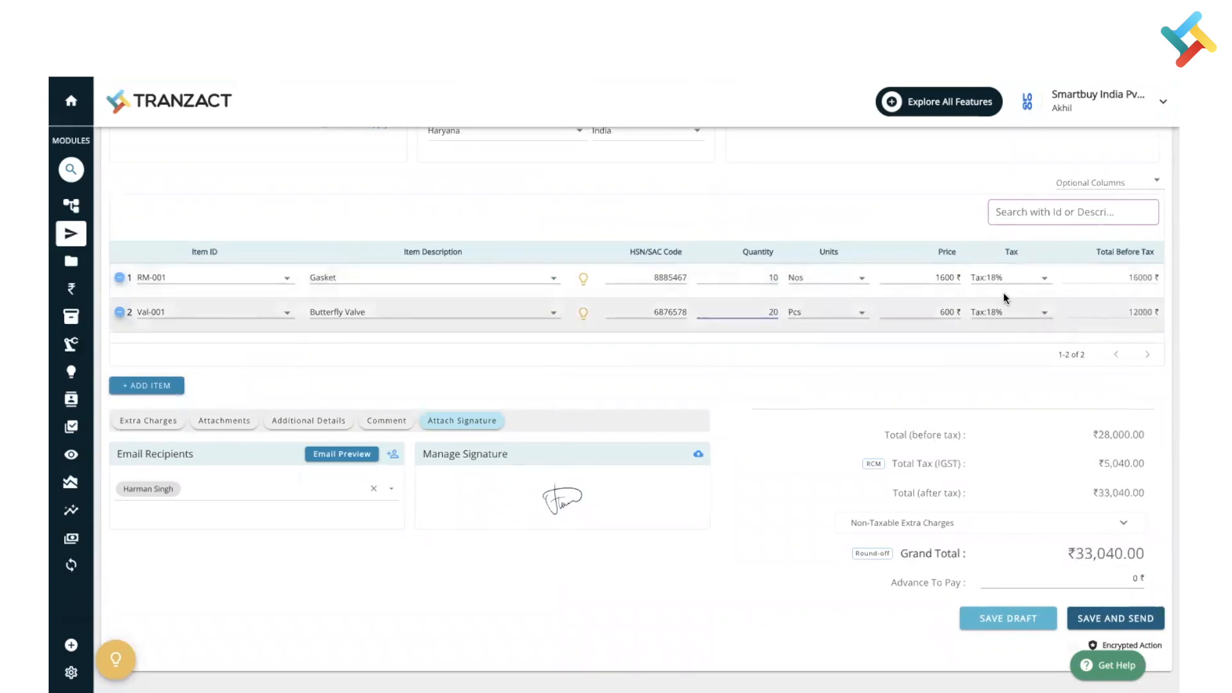
- Add a Bank Details section with State Bank Of India, branch Borivali(E)
scroll(down, 3)
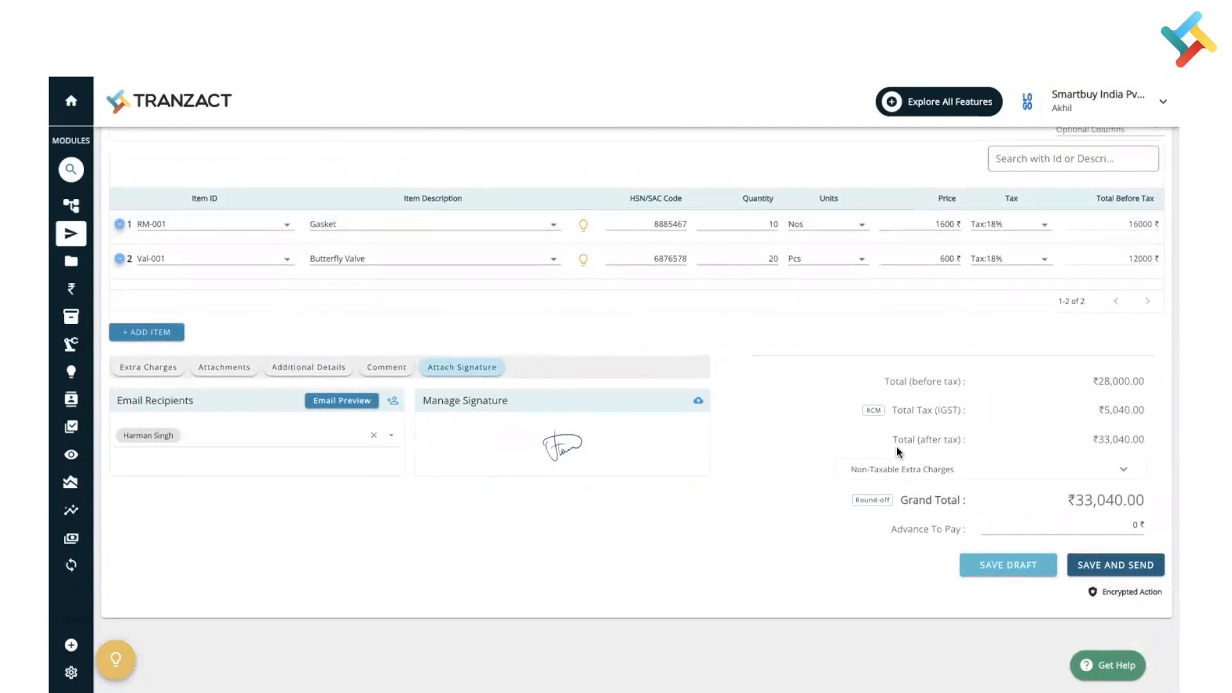
mouse_move(778, 310)
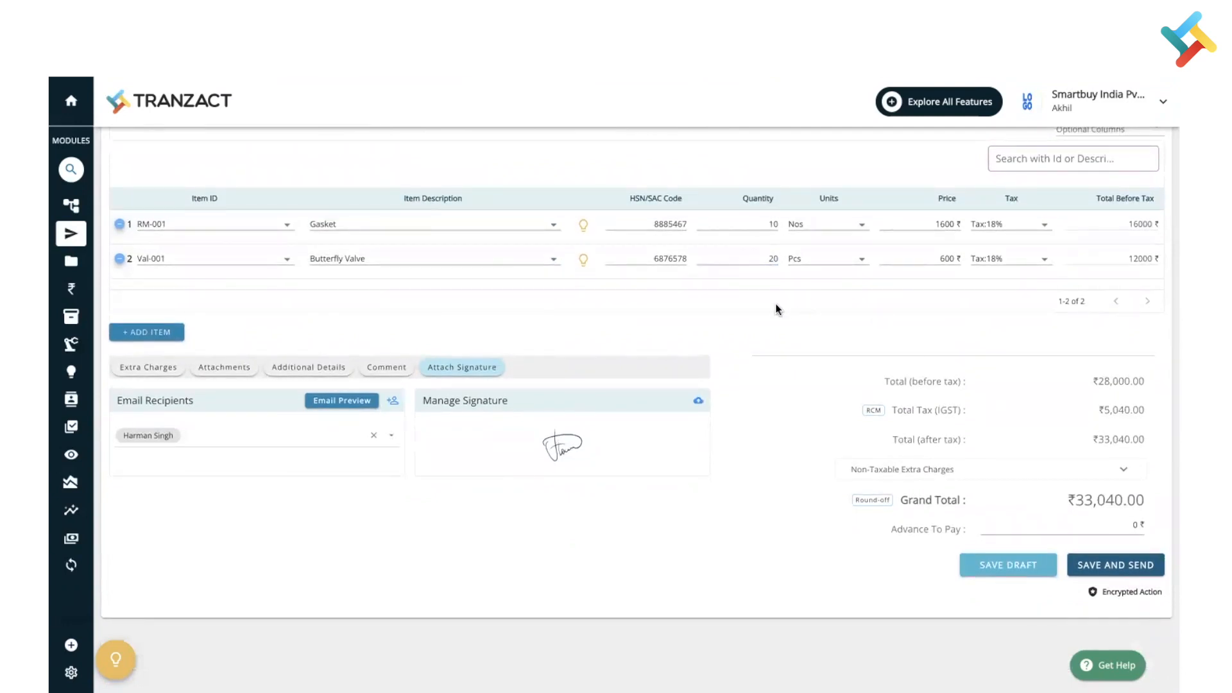
mouse_move(1003, 470)
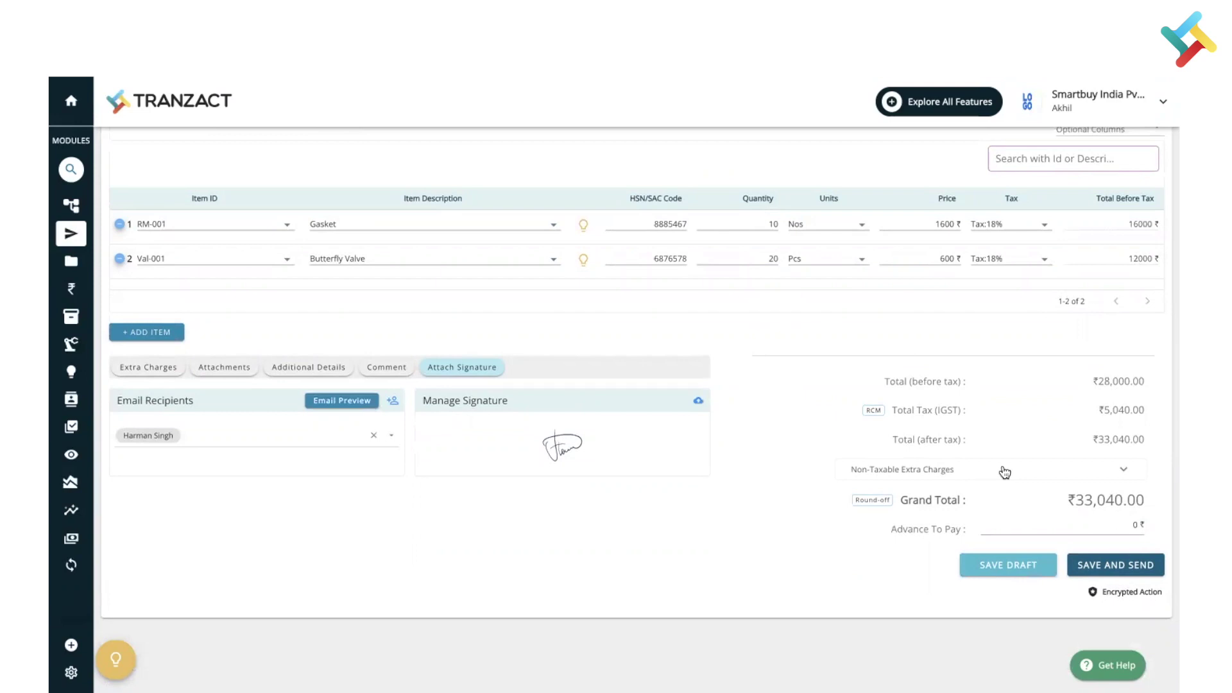
mouse_move(147, 370)
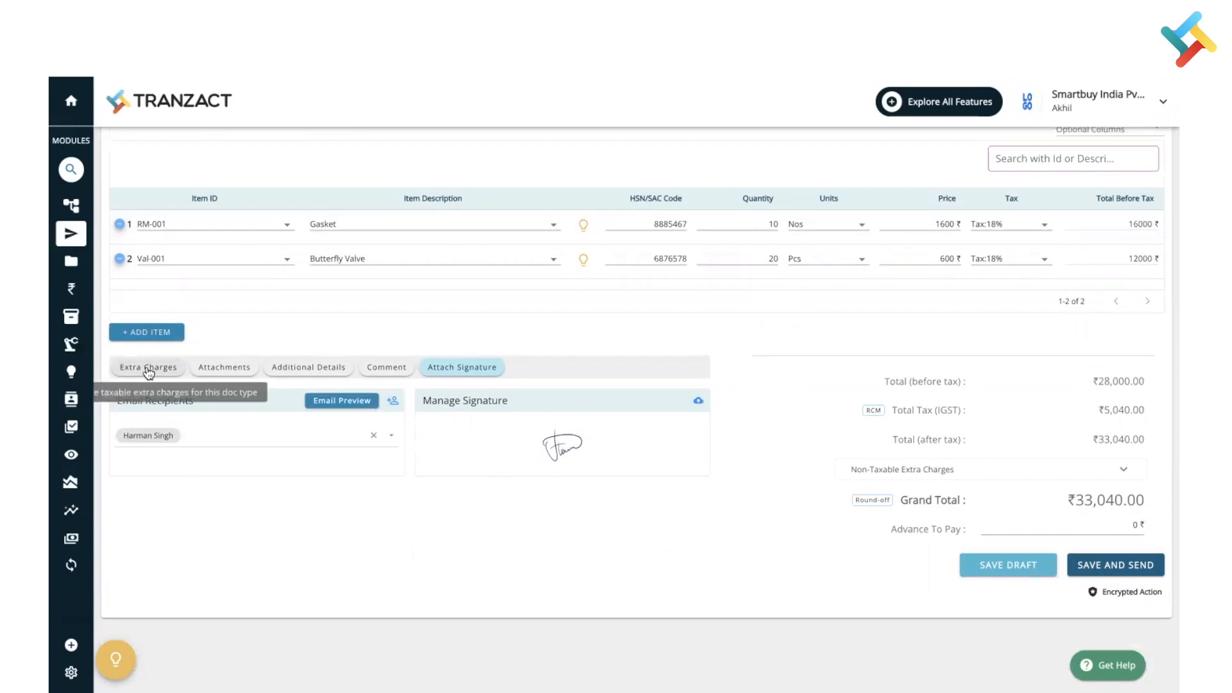
mouse_move(222, 363)
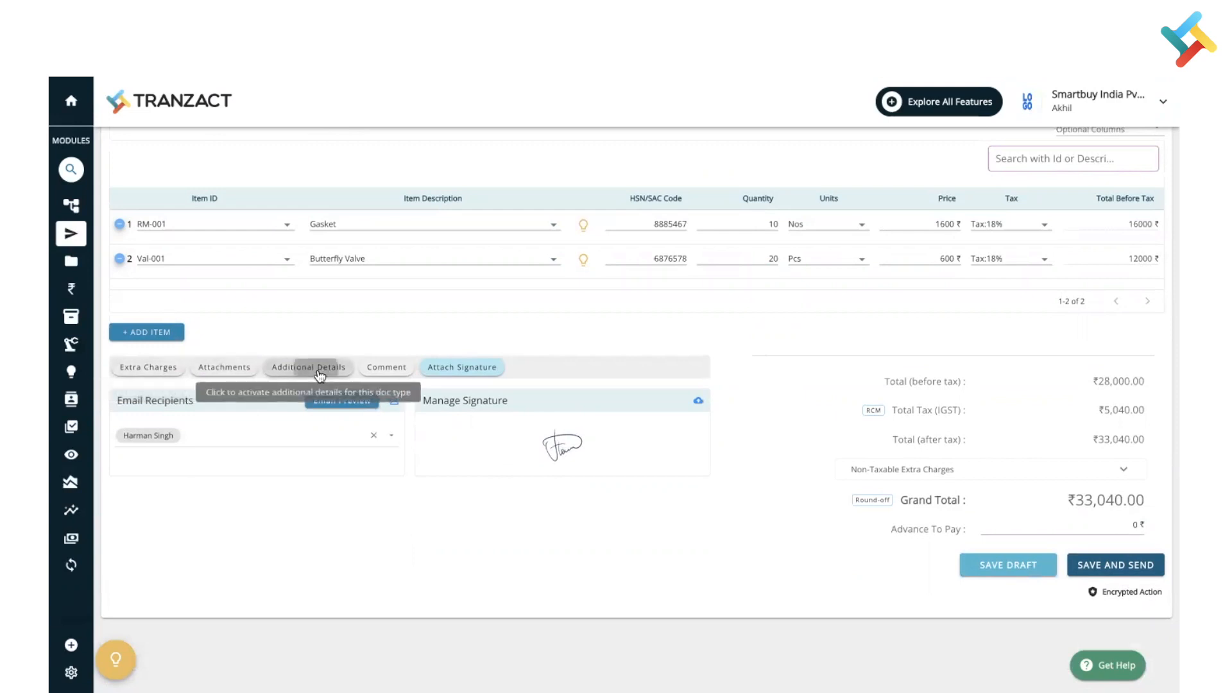
click(308, 367)
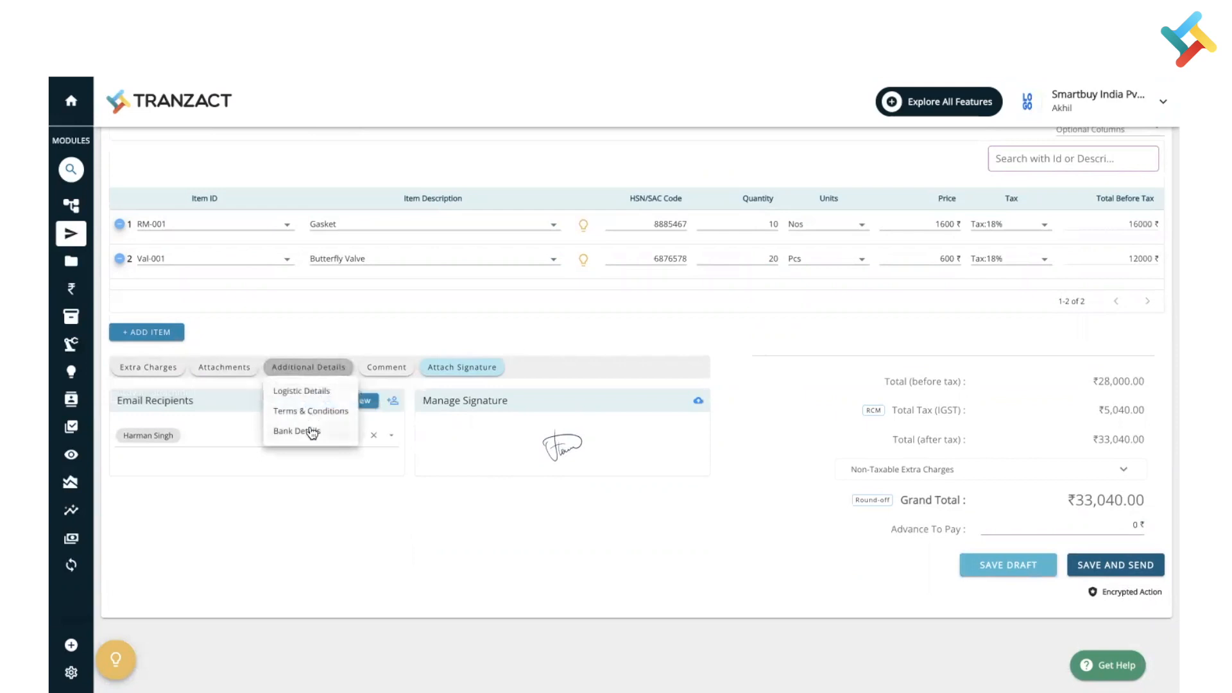
mouse_move(313, 405)
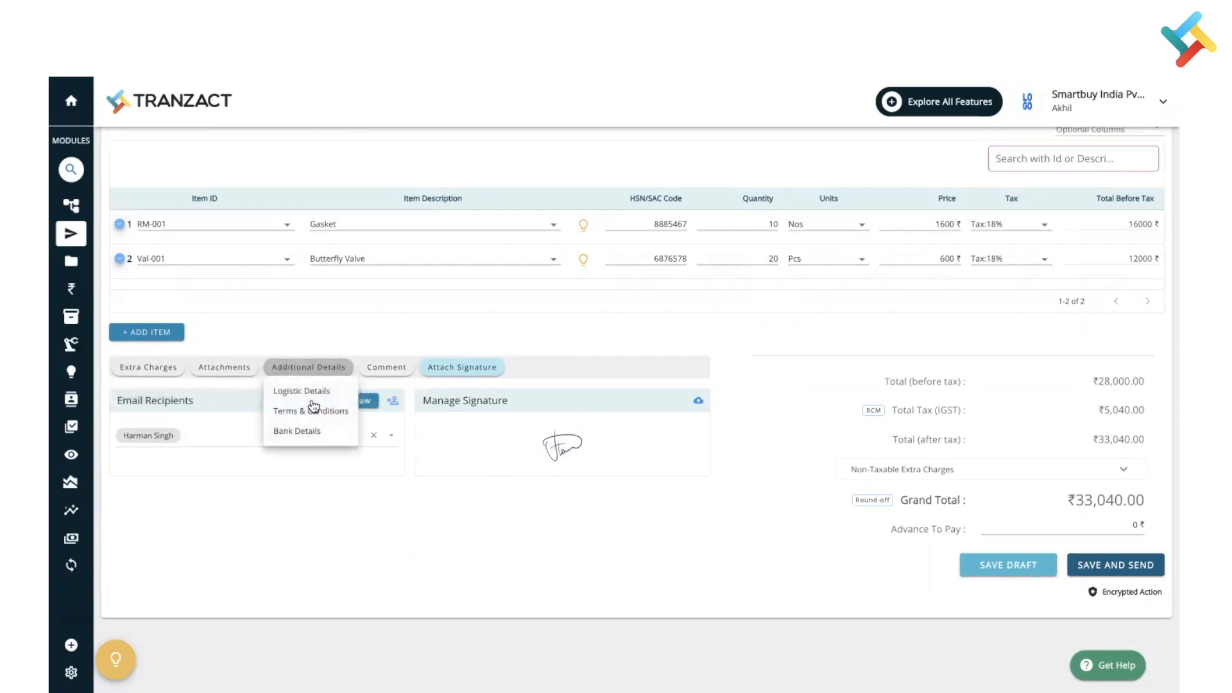
click(296, 431)
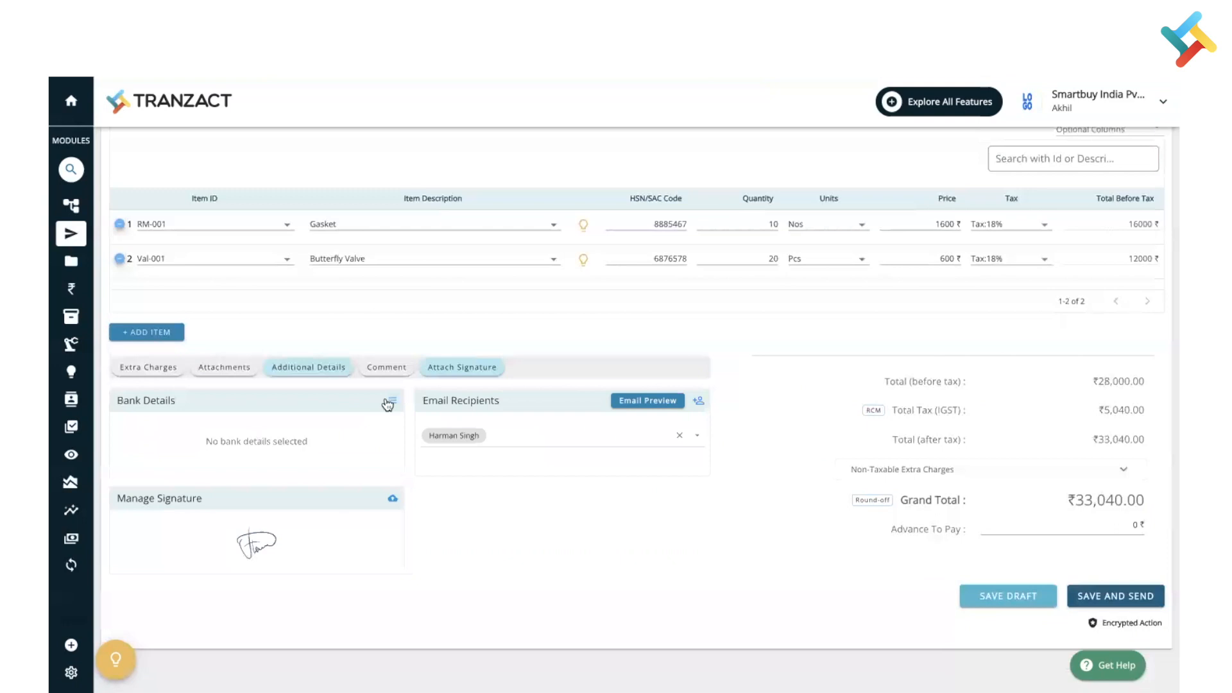
click(392, 400)
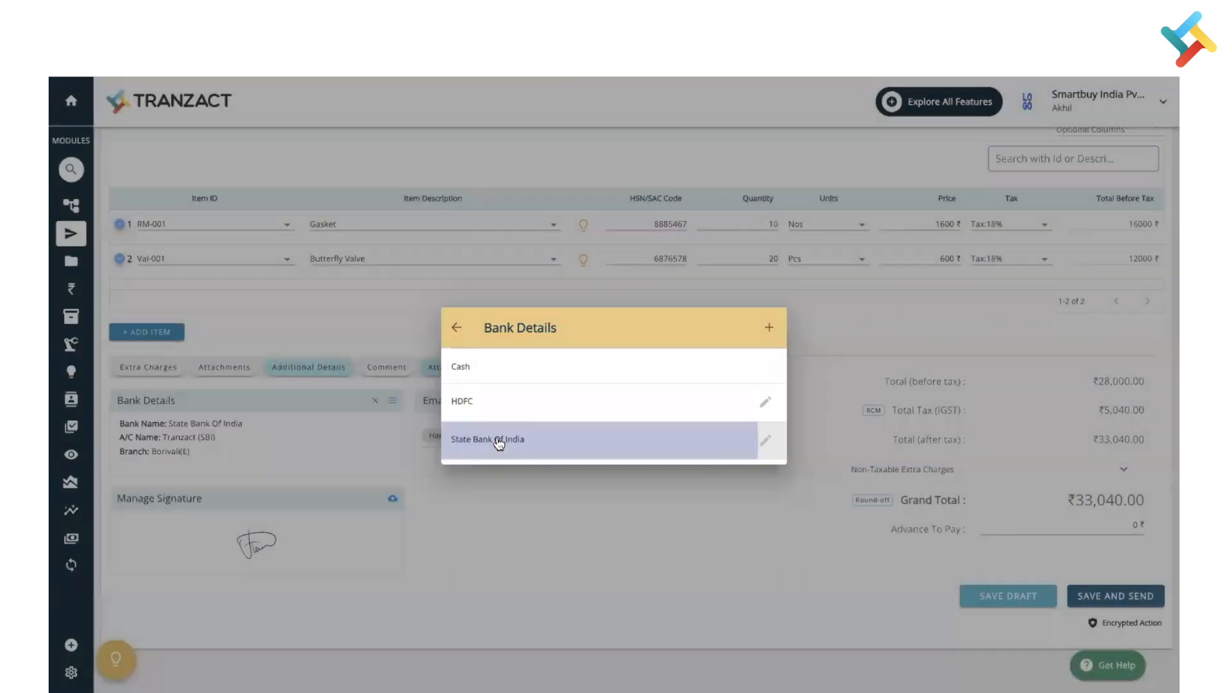
click(488, 439)
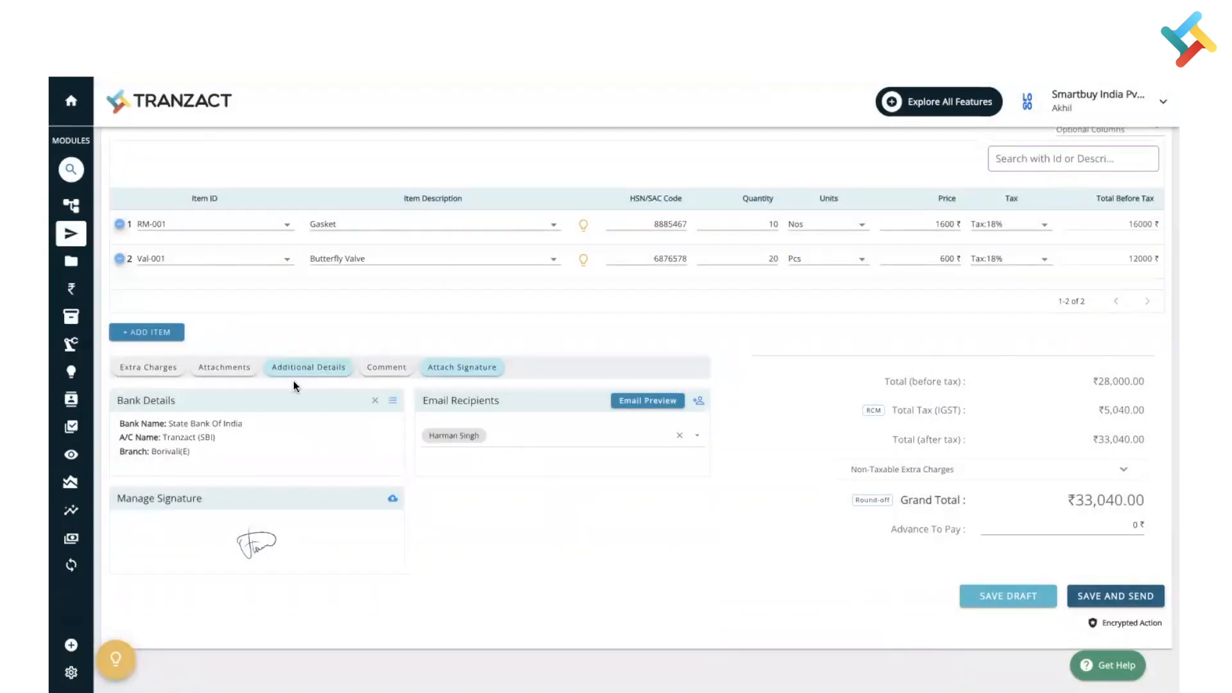
mouse_move(327, 426)
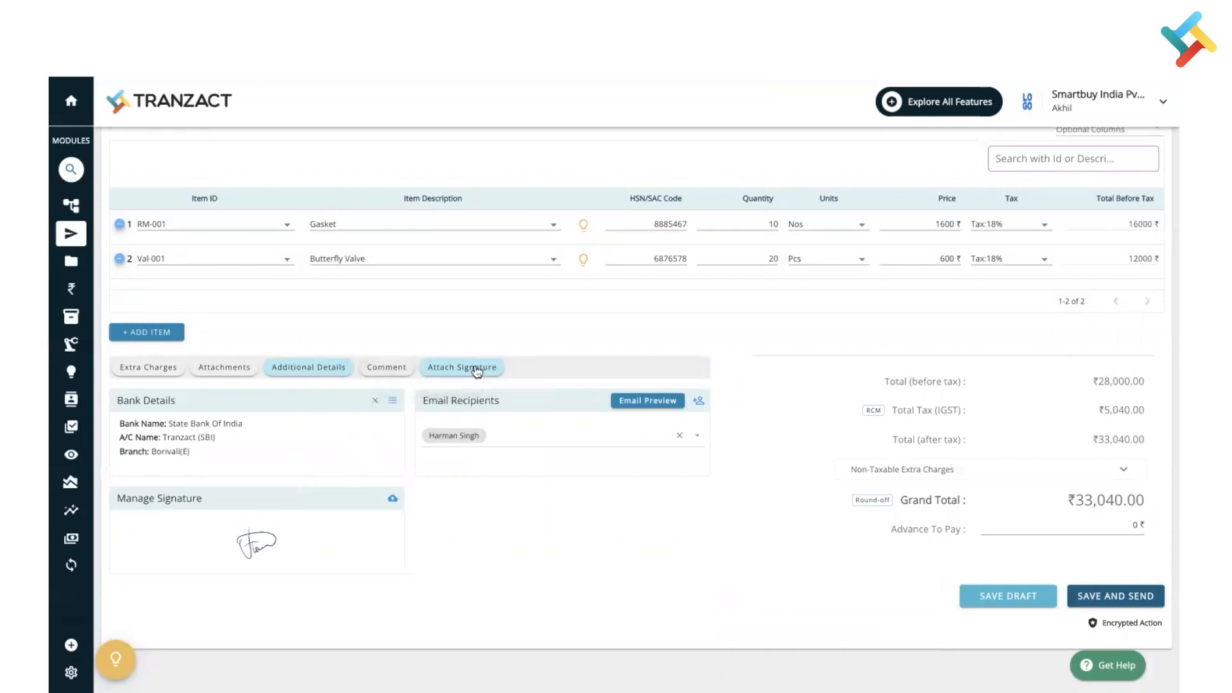
mouse_move(464, 370)
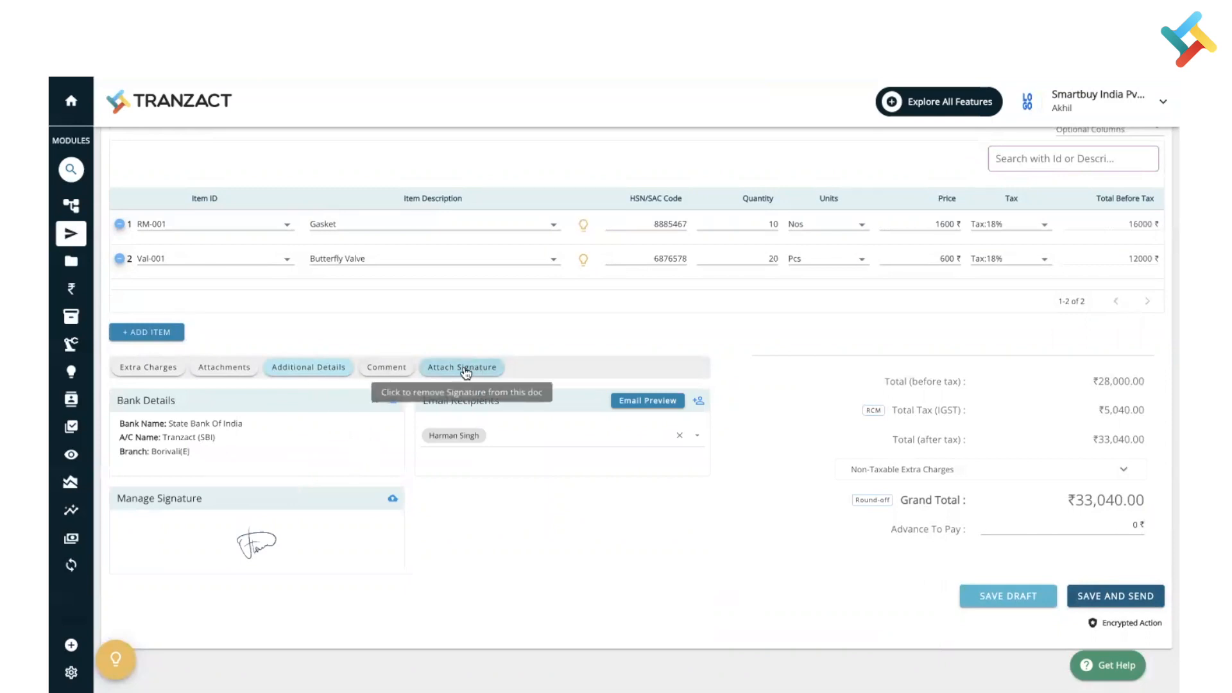
mouse_move(754, 420)
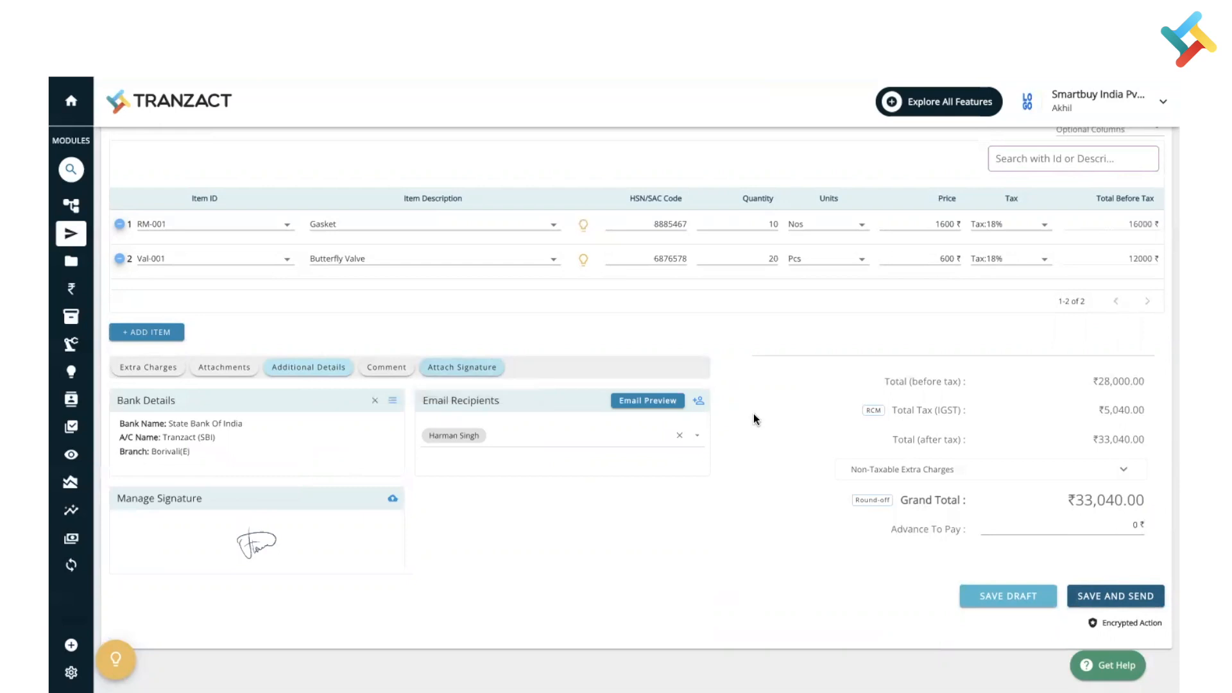
mouse_move(1149, 588)
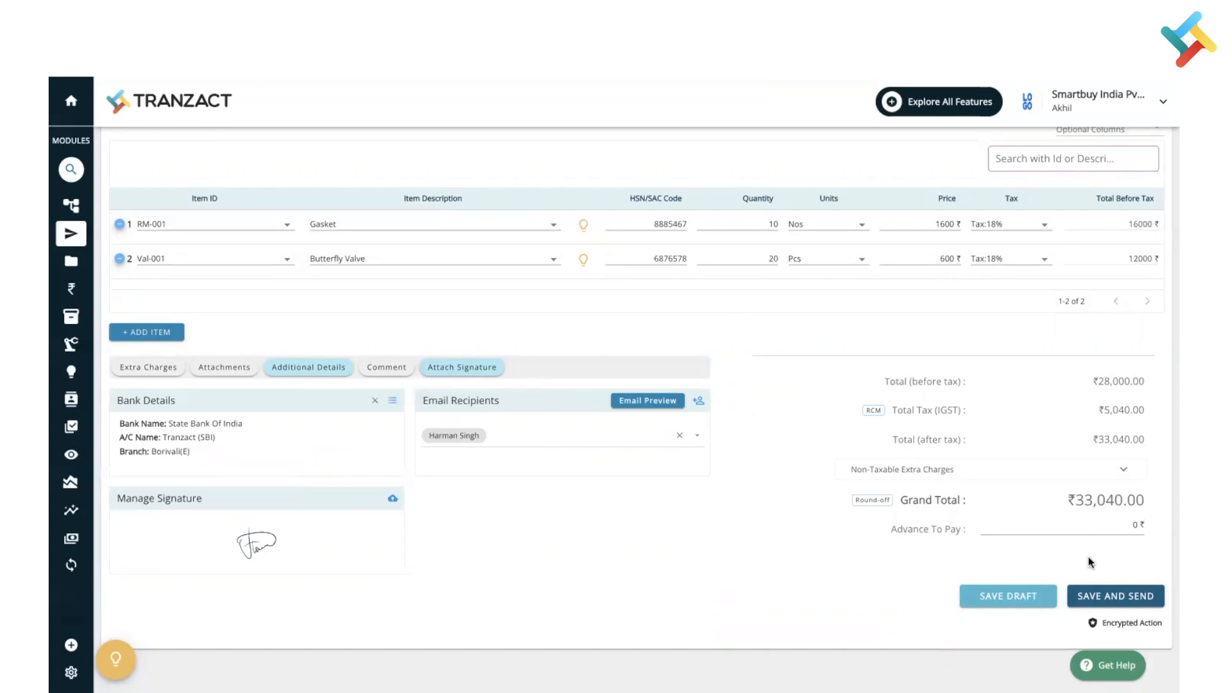
mouse_move(1105, 617)
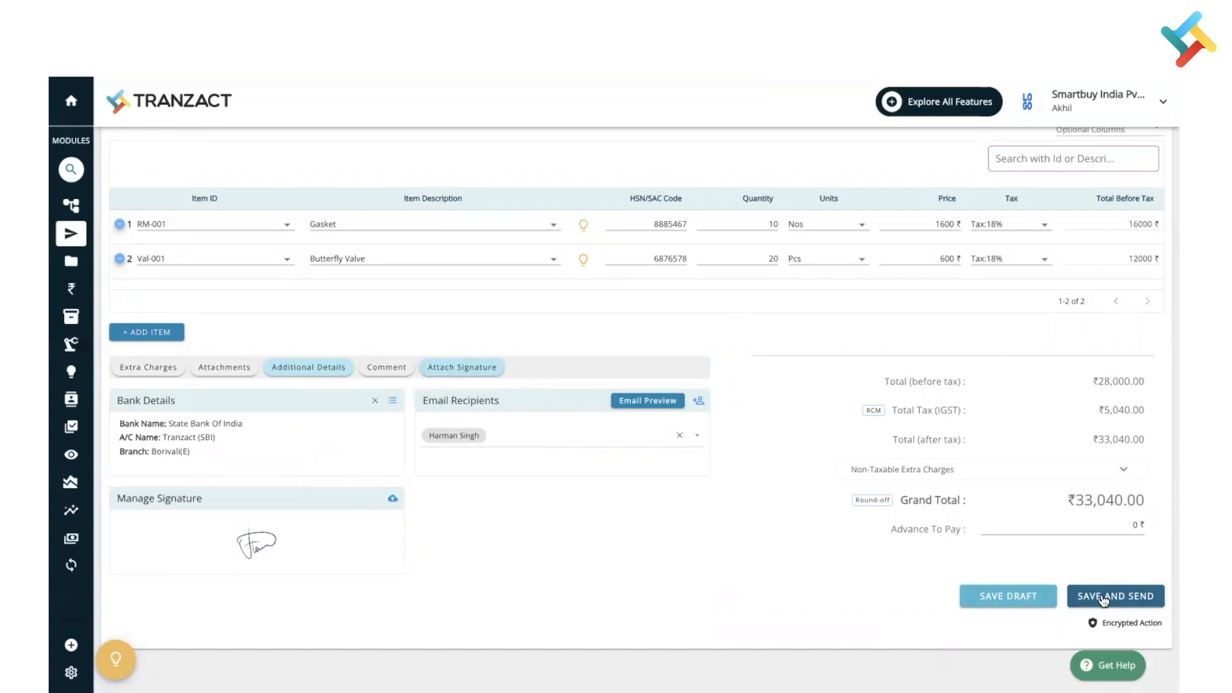
- Save and send the quotation SQ/22-23/00070 for Balaji Corporation
click(1117, 596)
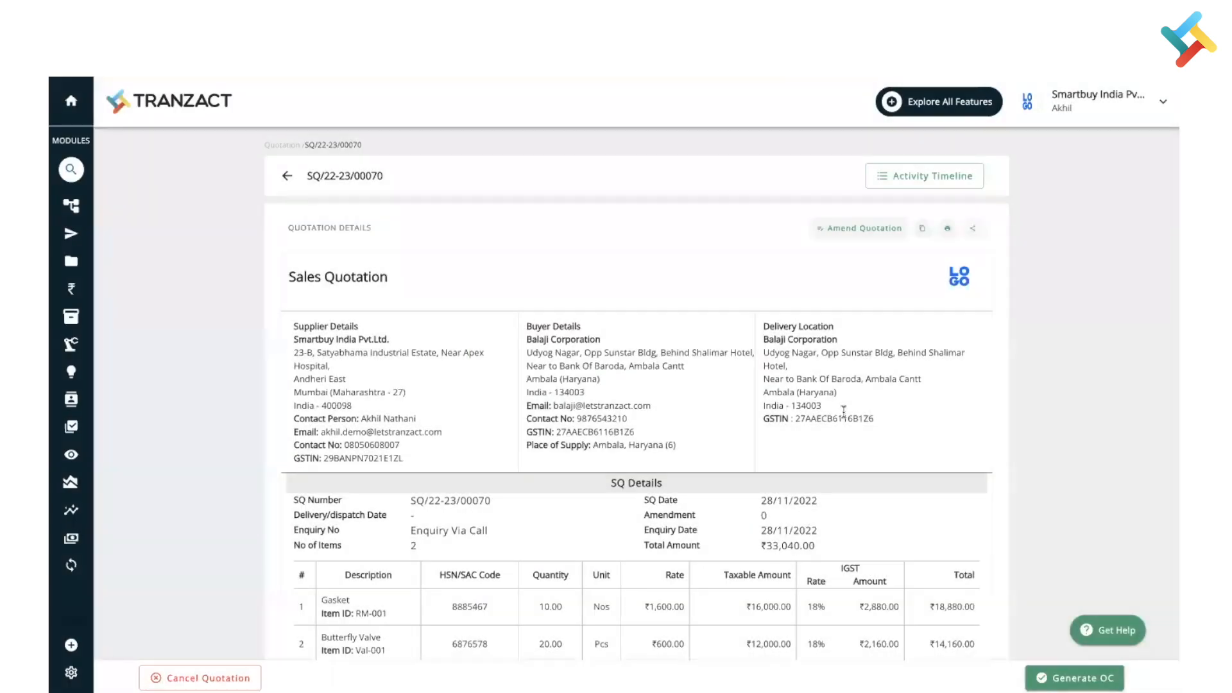
mouse_move(921, 151)
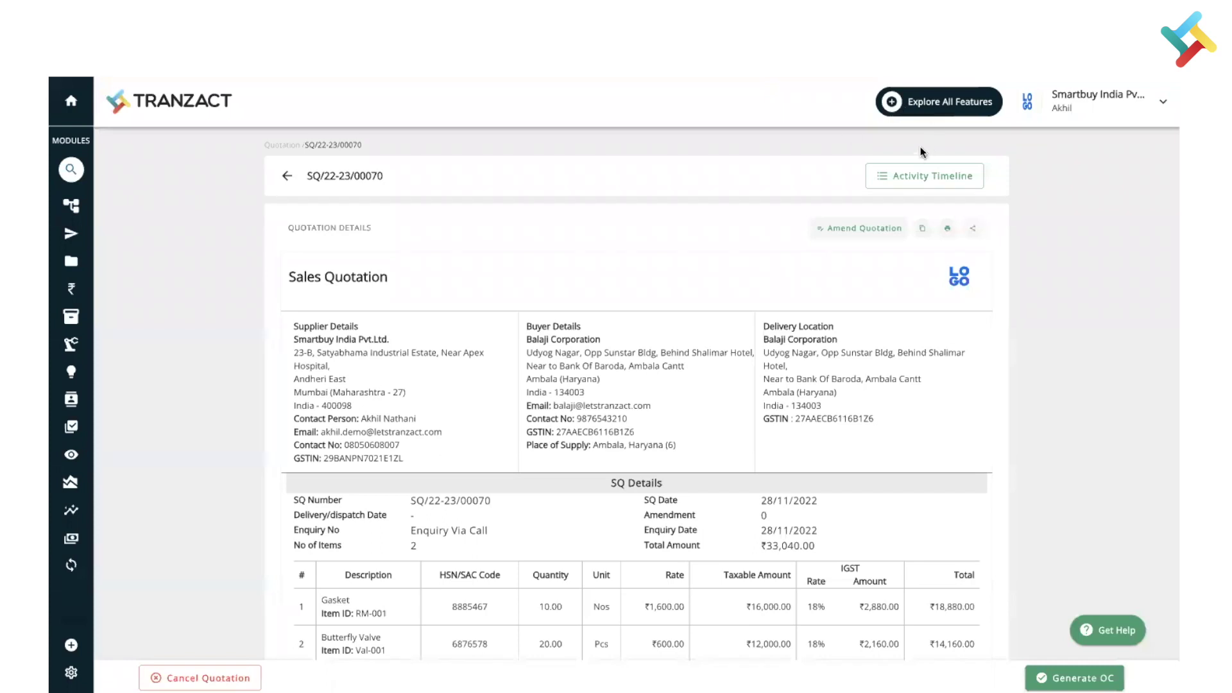
mouse_move(914, 177)
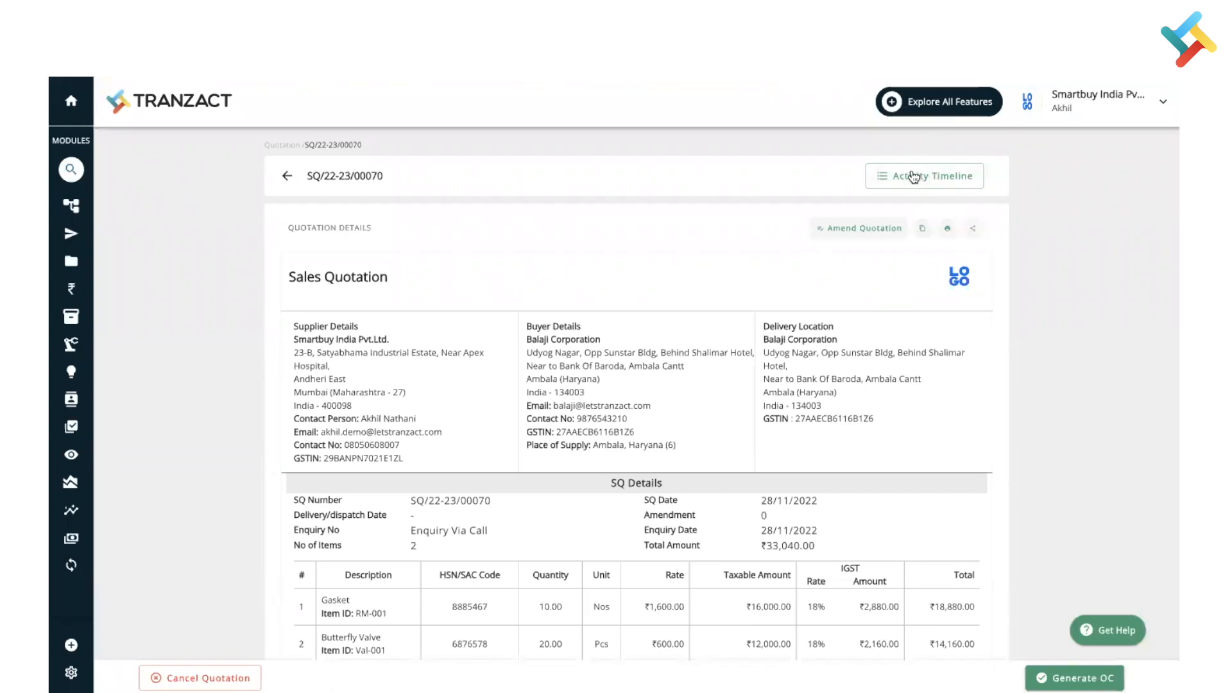
click(924, 176)
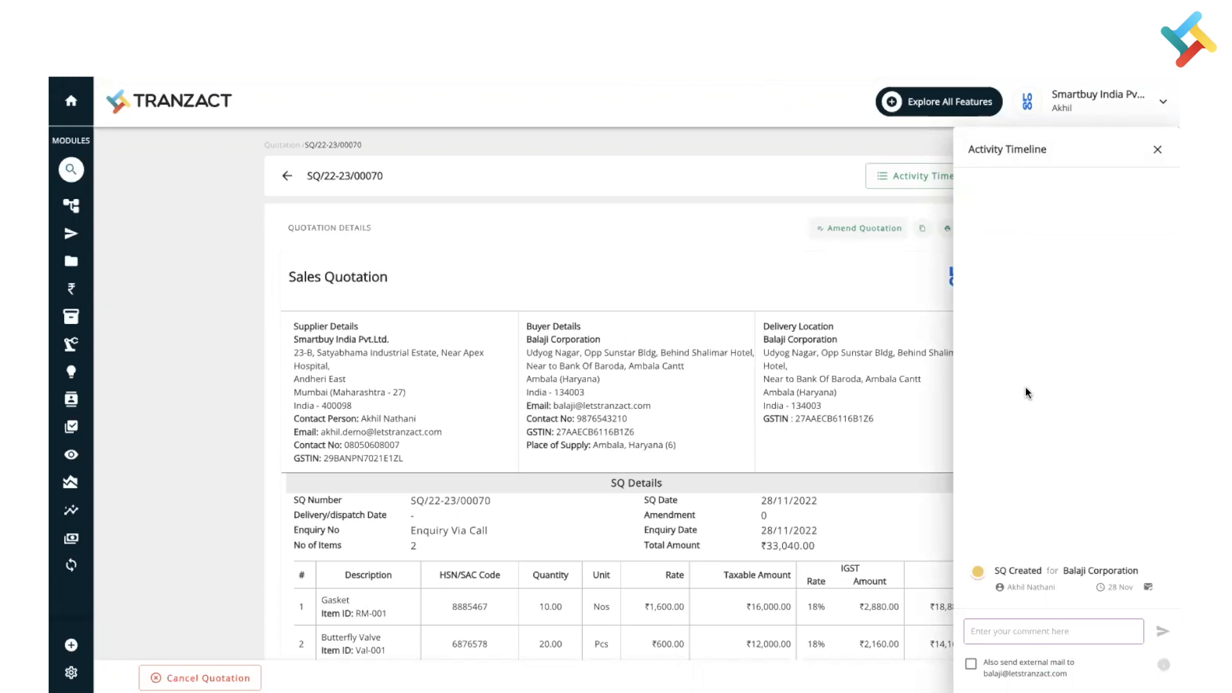
mouse_move(1107, 185)
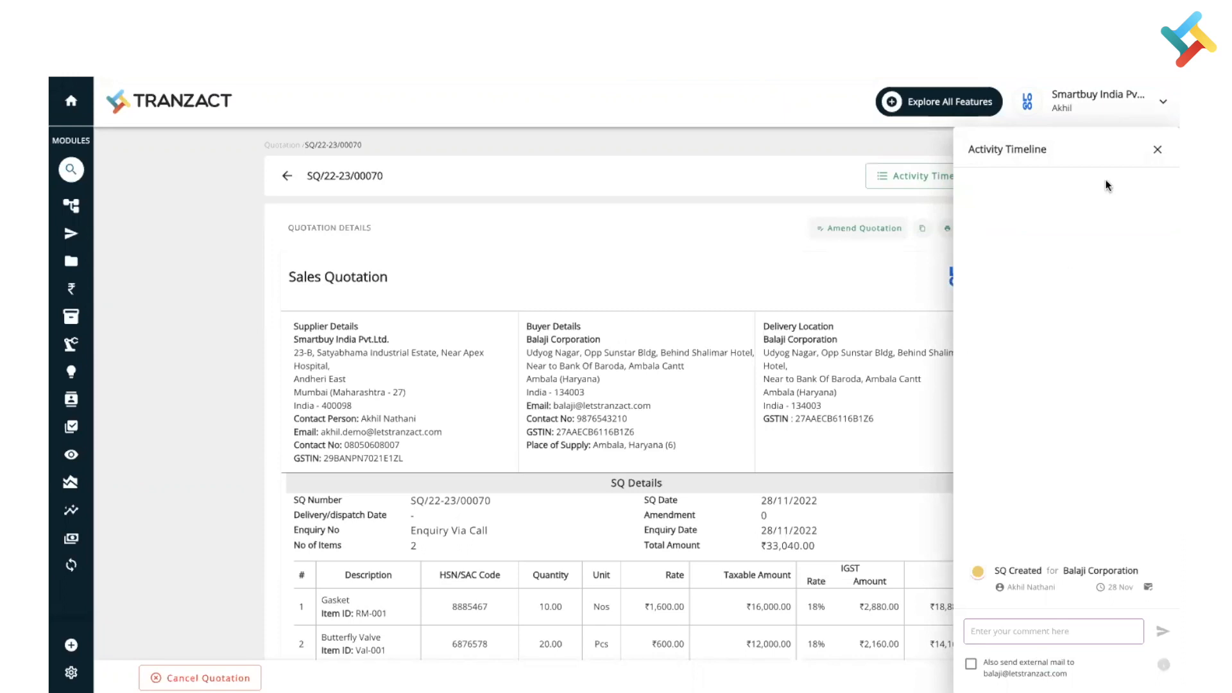
click(1158, 149)
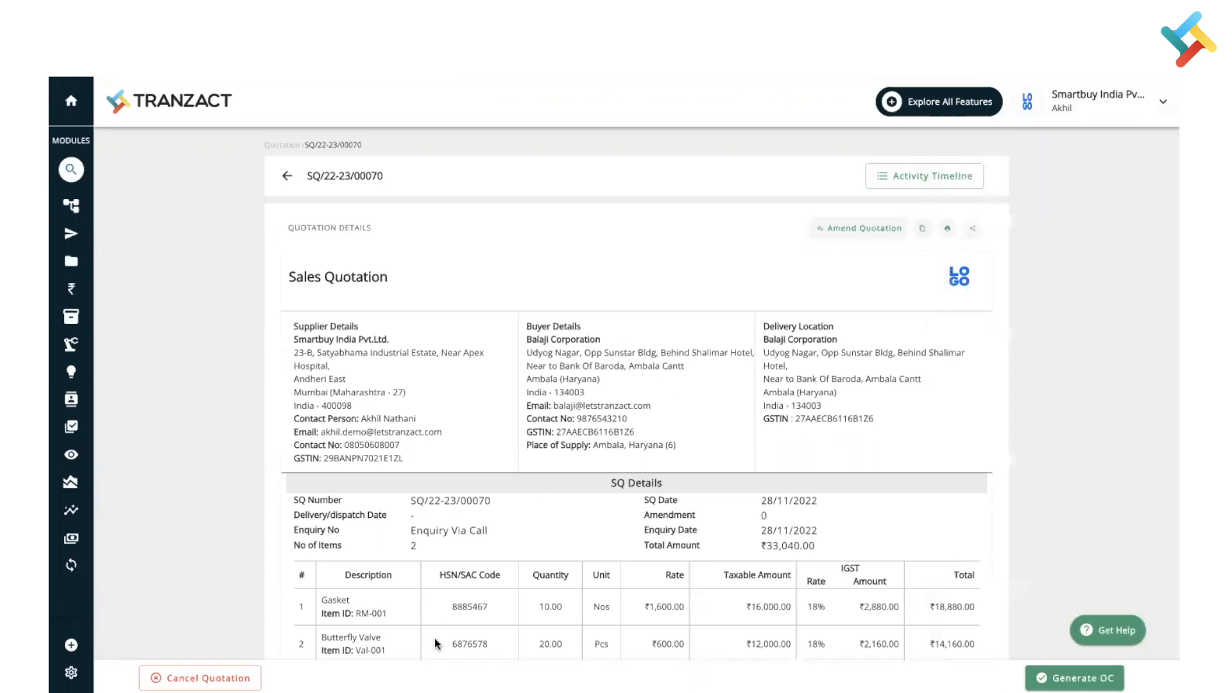